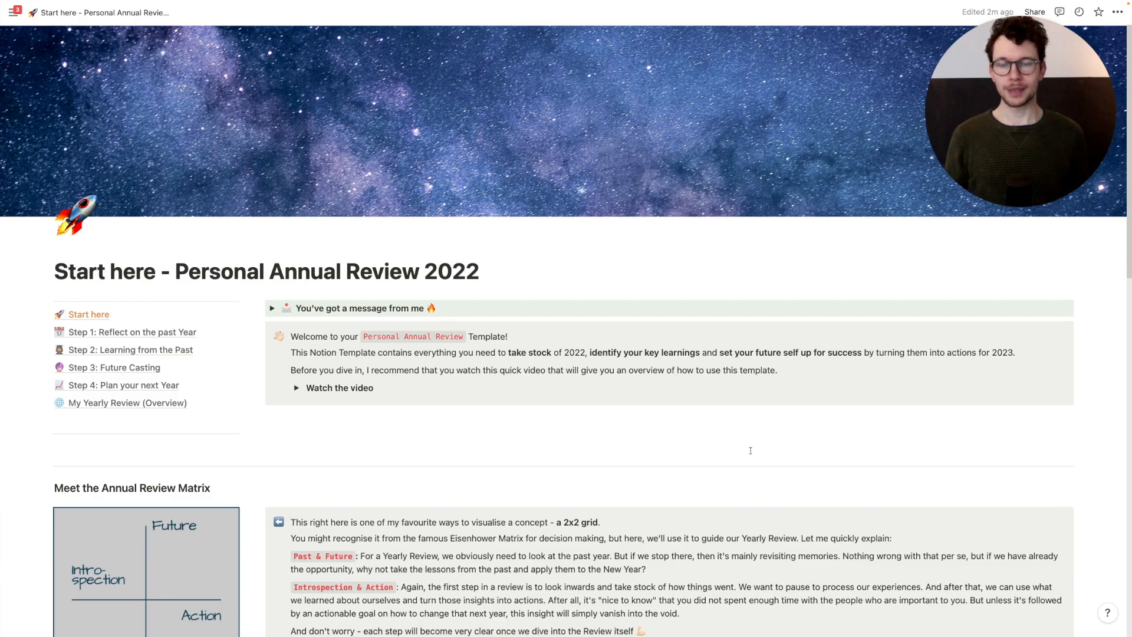
Open Step 1: Reflect on the past Year and review the Q1–Q4 2022 tables and gratitude section
scroll("down", 3)
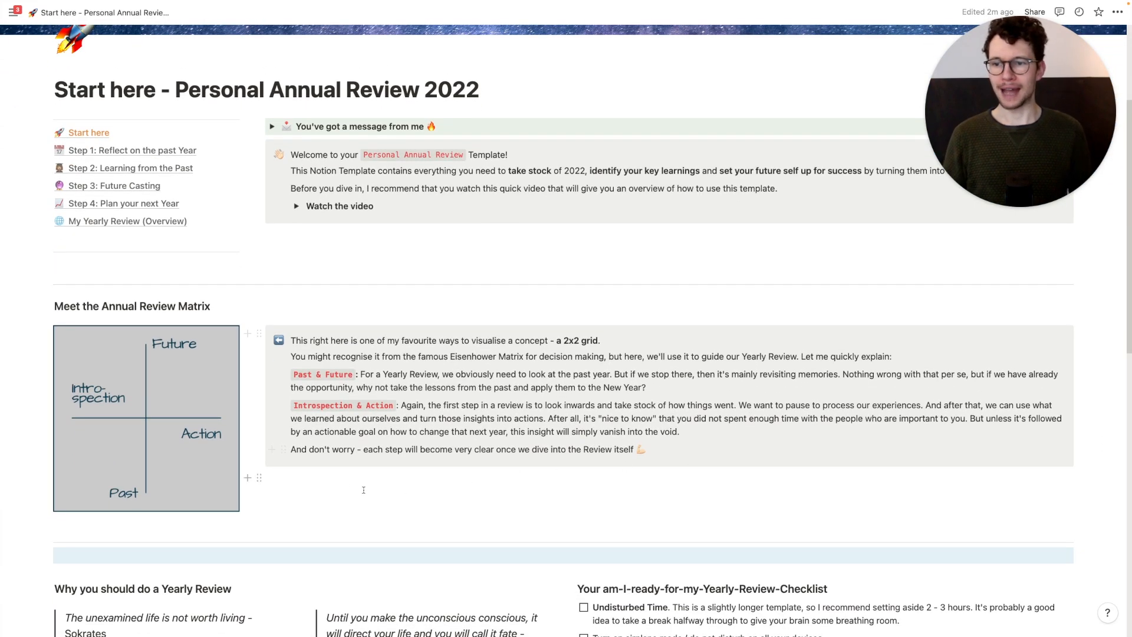
scroll("down", 3)
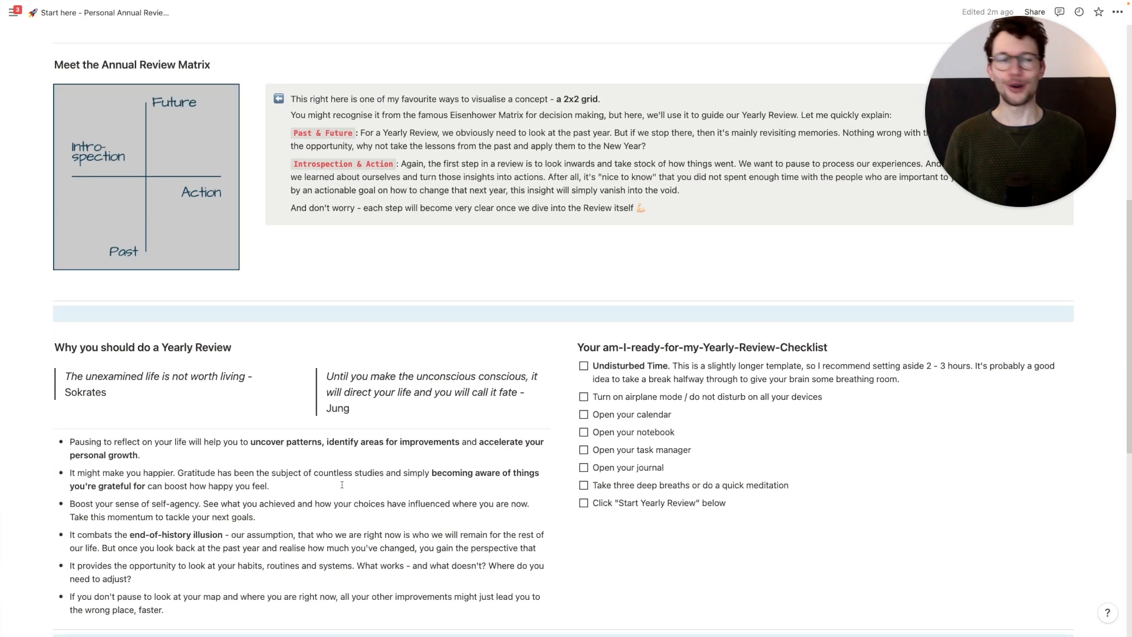
scroll("down", 3)
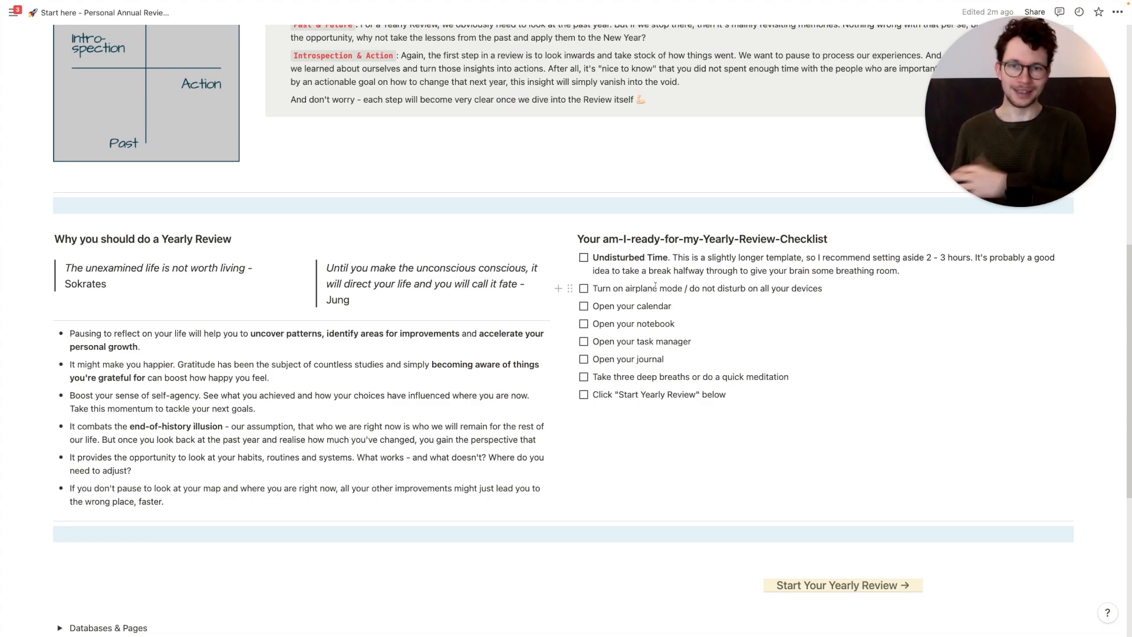
scroll("down", 3)
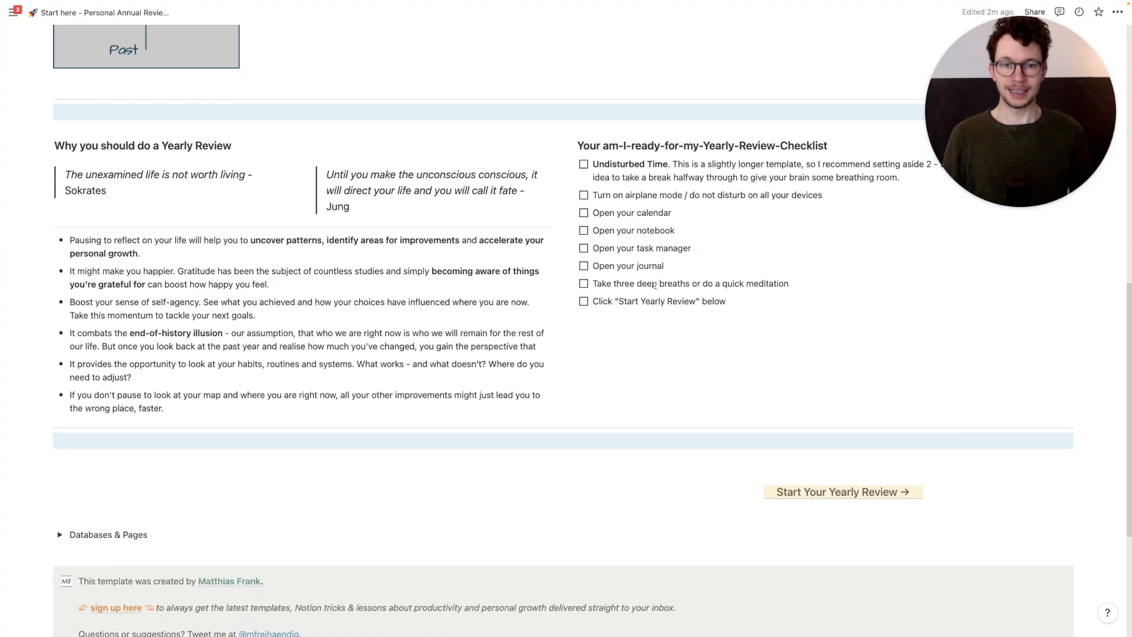
left_click(843, 491)
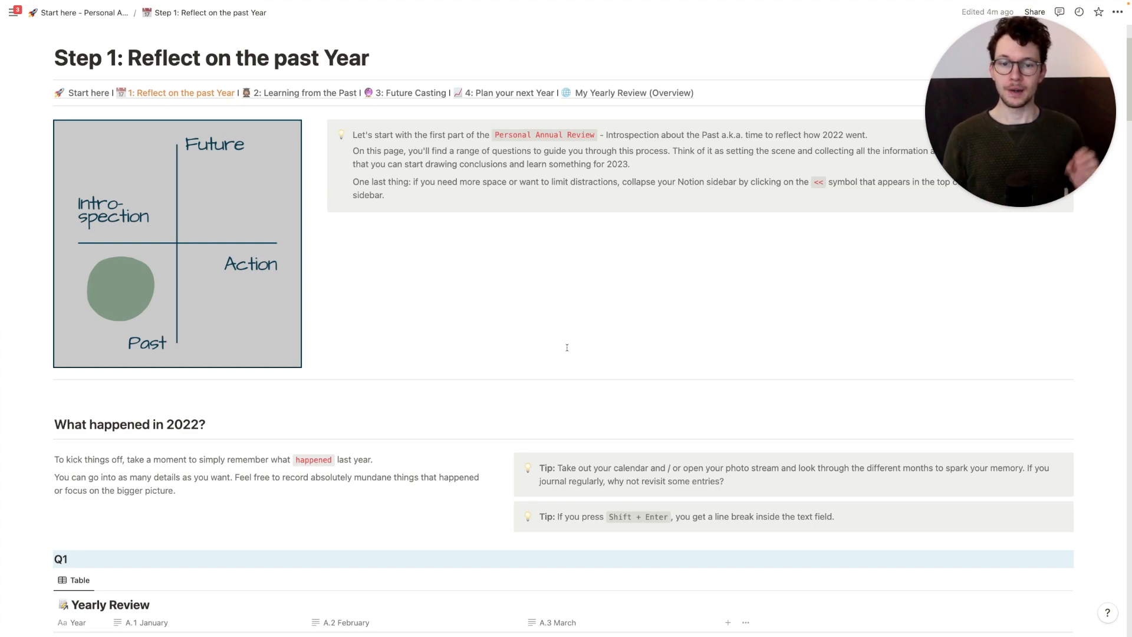
scroll("down", 3)
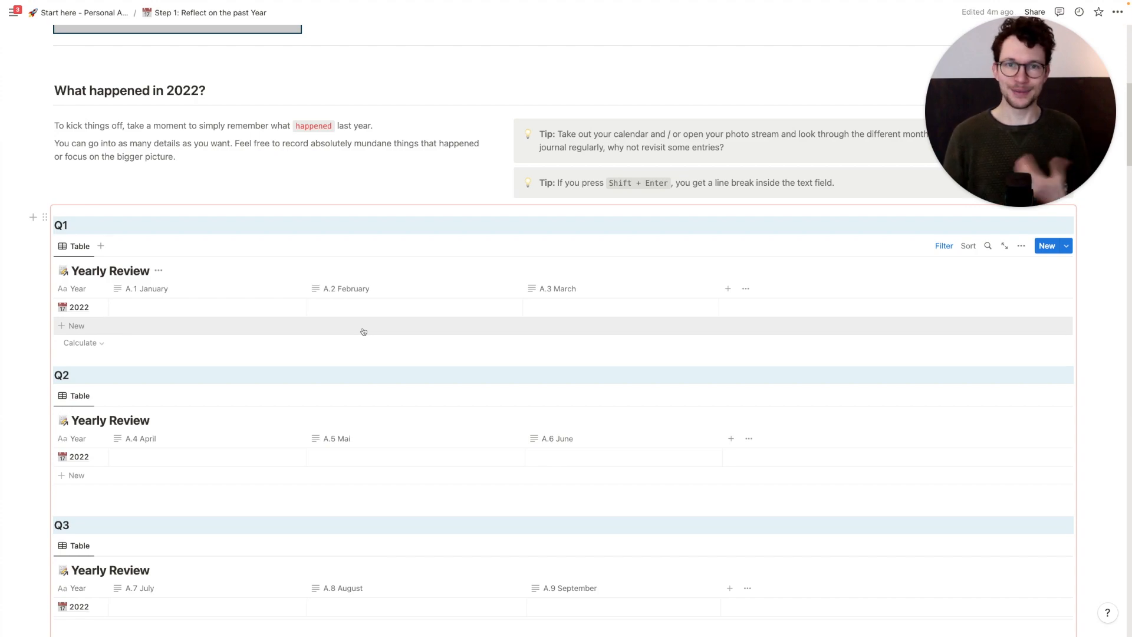
scroll("down", 3)
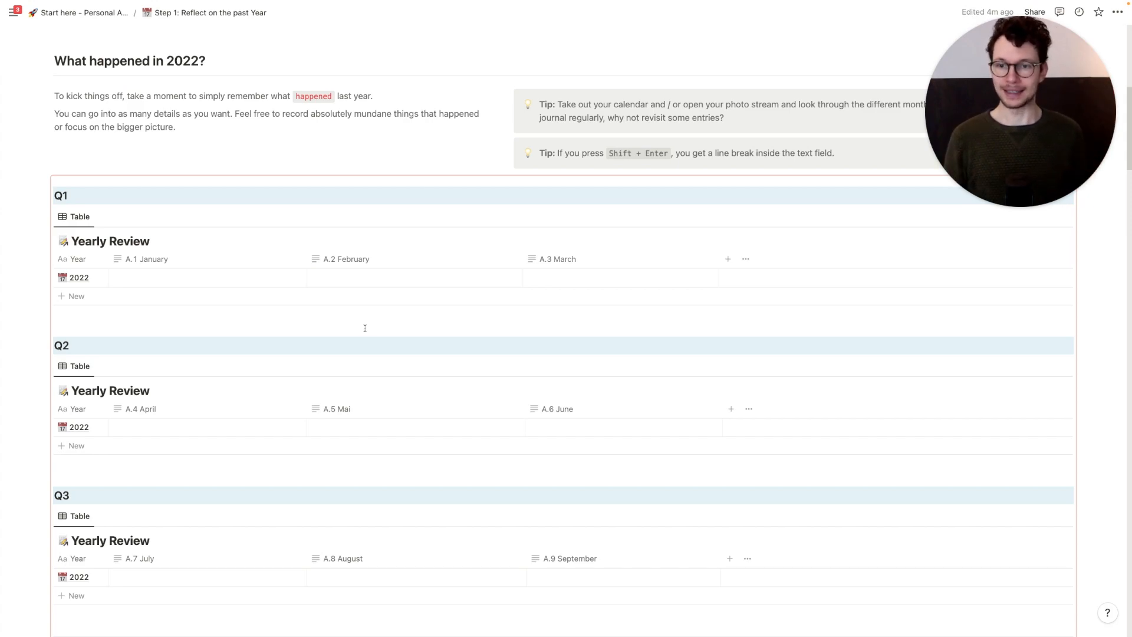
scroll("down", 3)
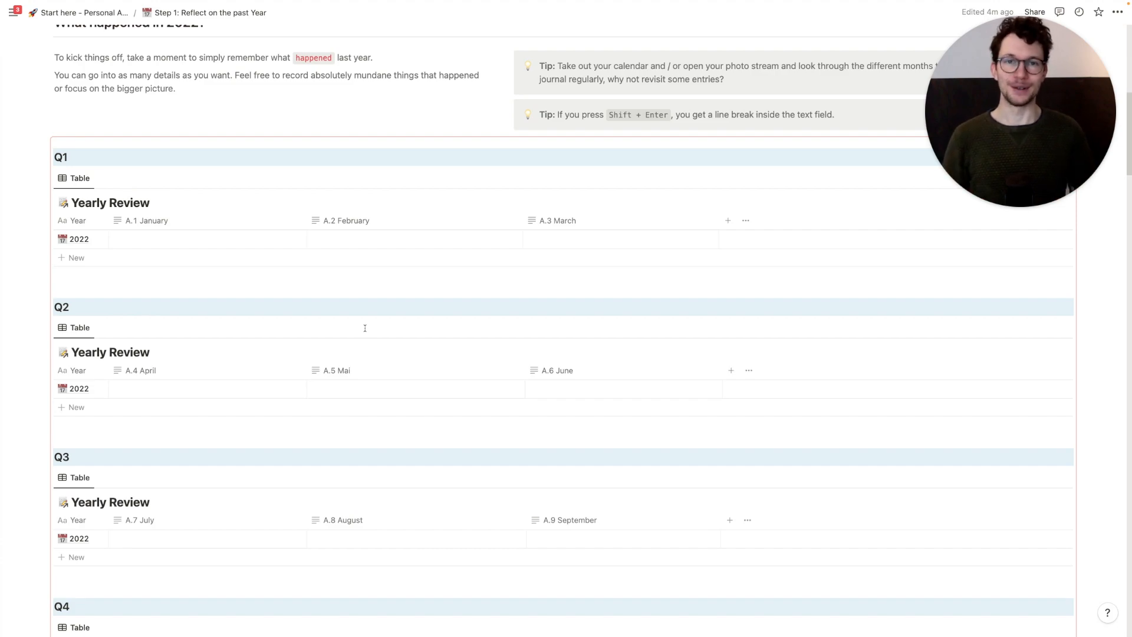
scroll("down", 3)
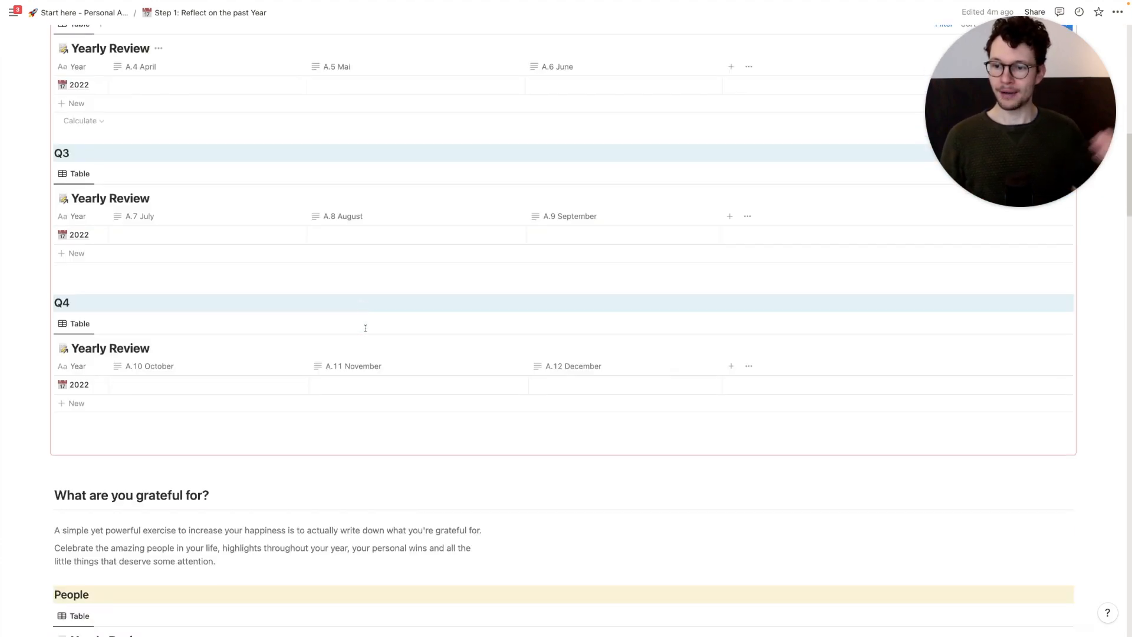
scroll("down", 3)
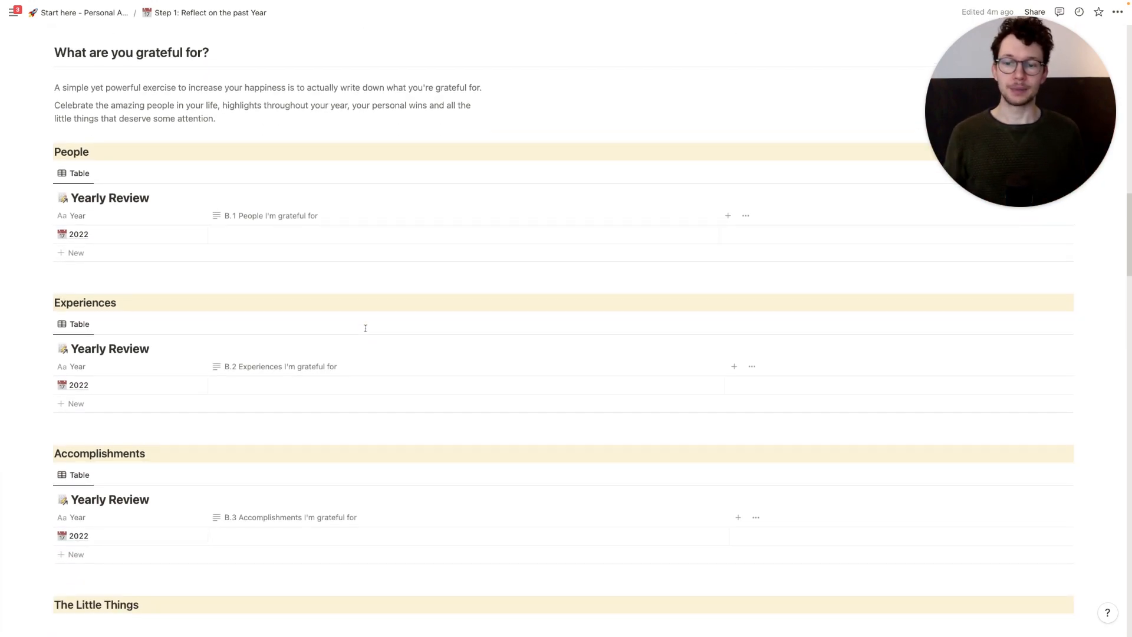
scroll("down", 3)
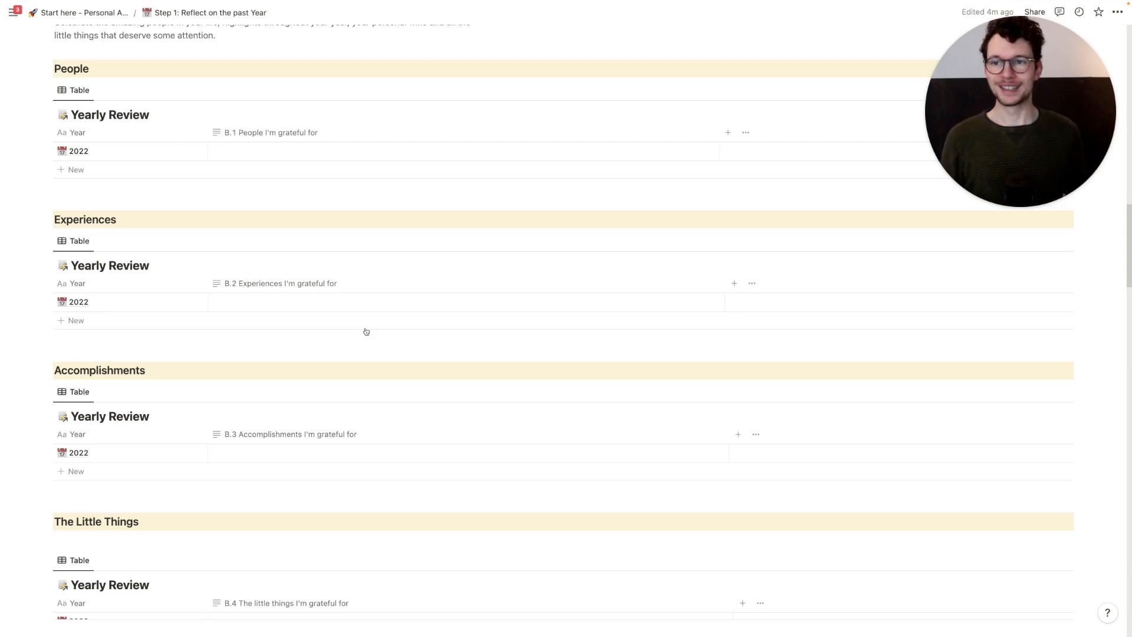
scroll("down", 3)
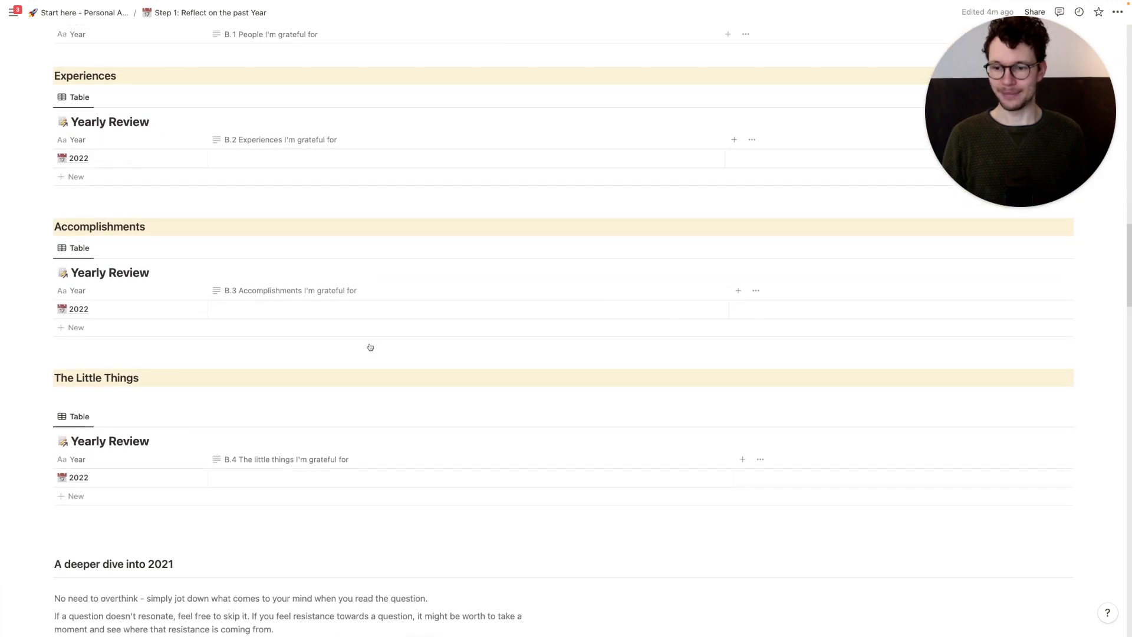
scroll("down", 3)
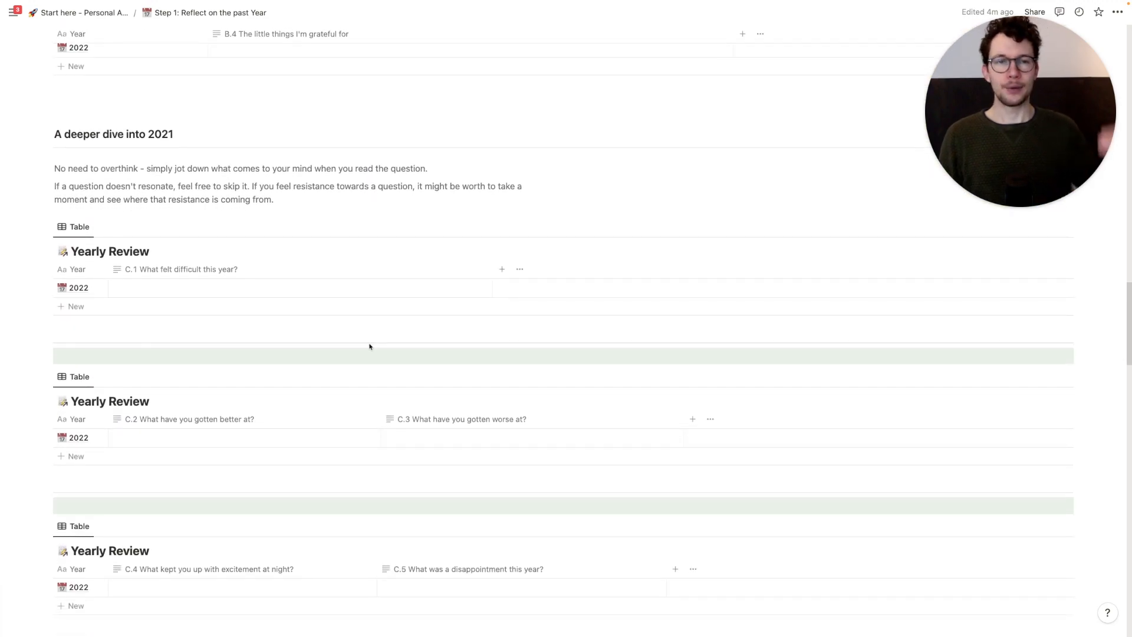
scroll("down", 3)
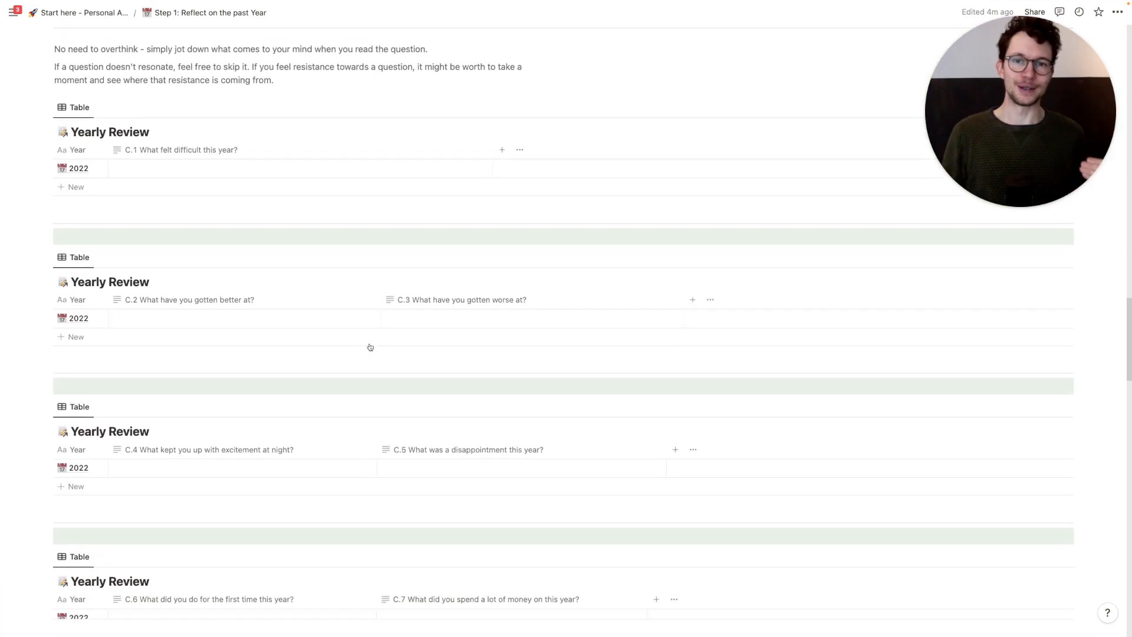
scroll("down", 3)
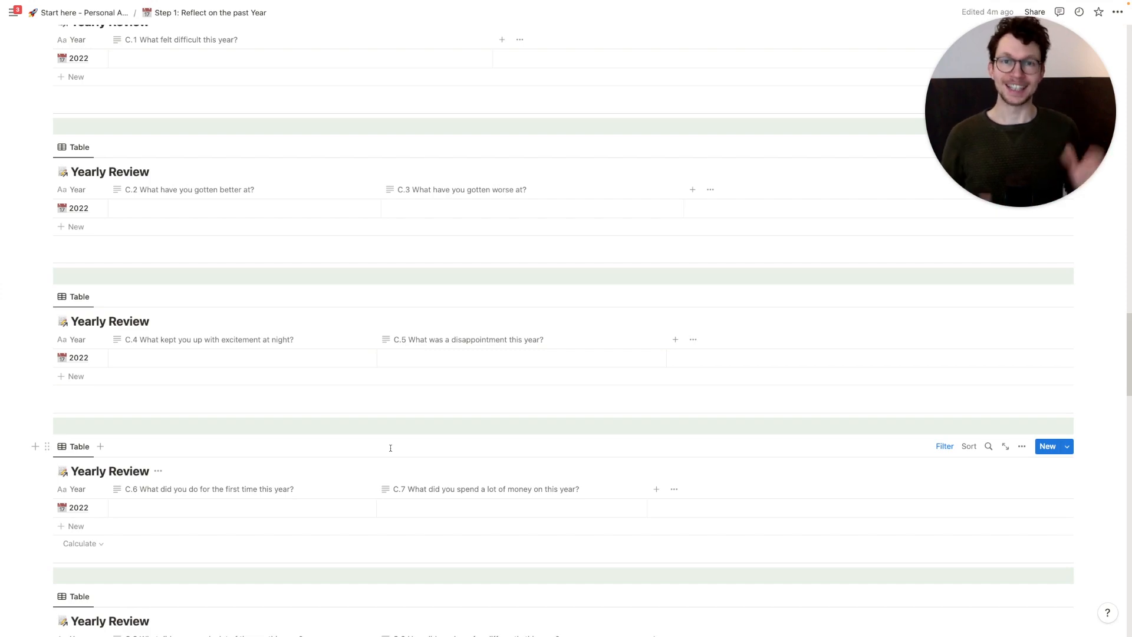
scroll("down", 3)
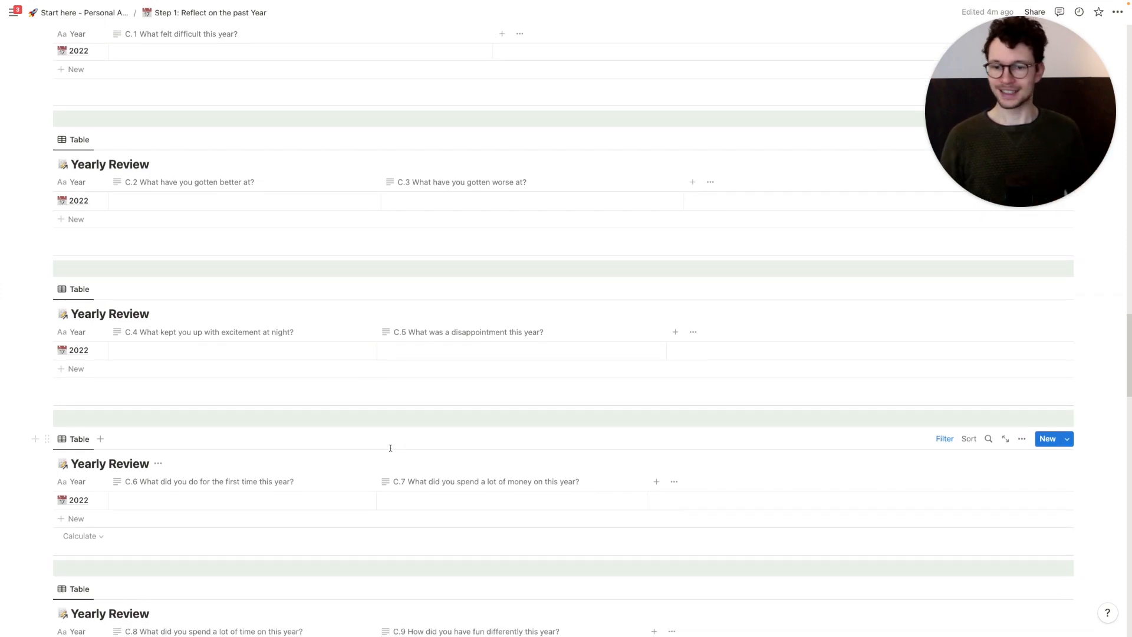
scroll("down", 3)
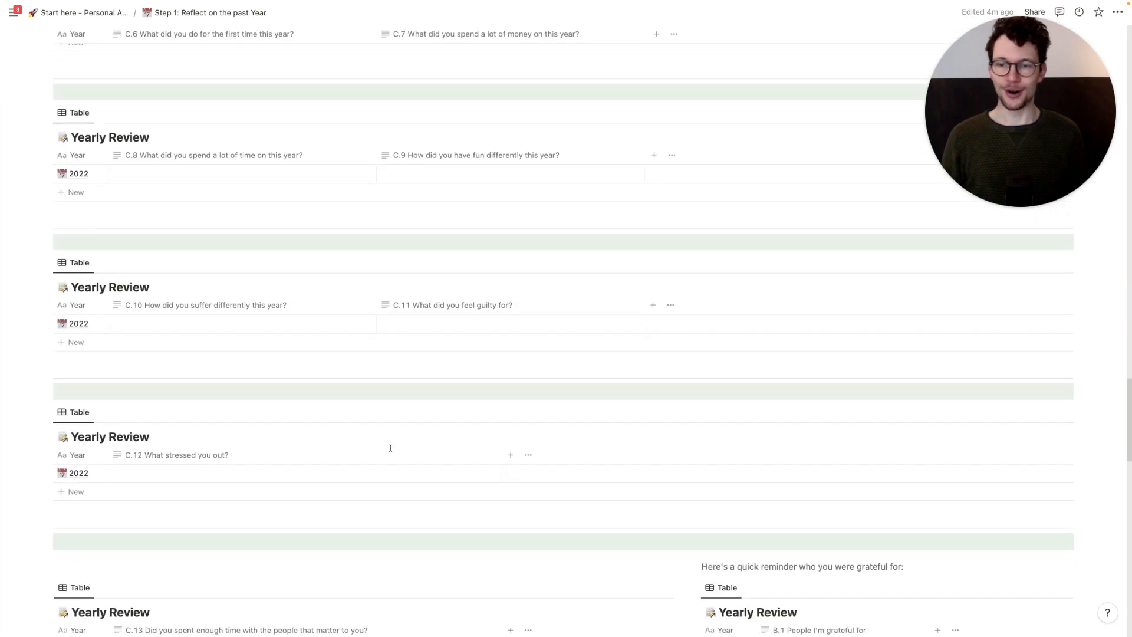
scroll("down", 3)
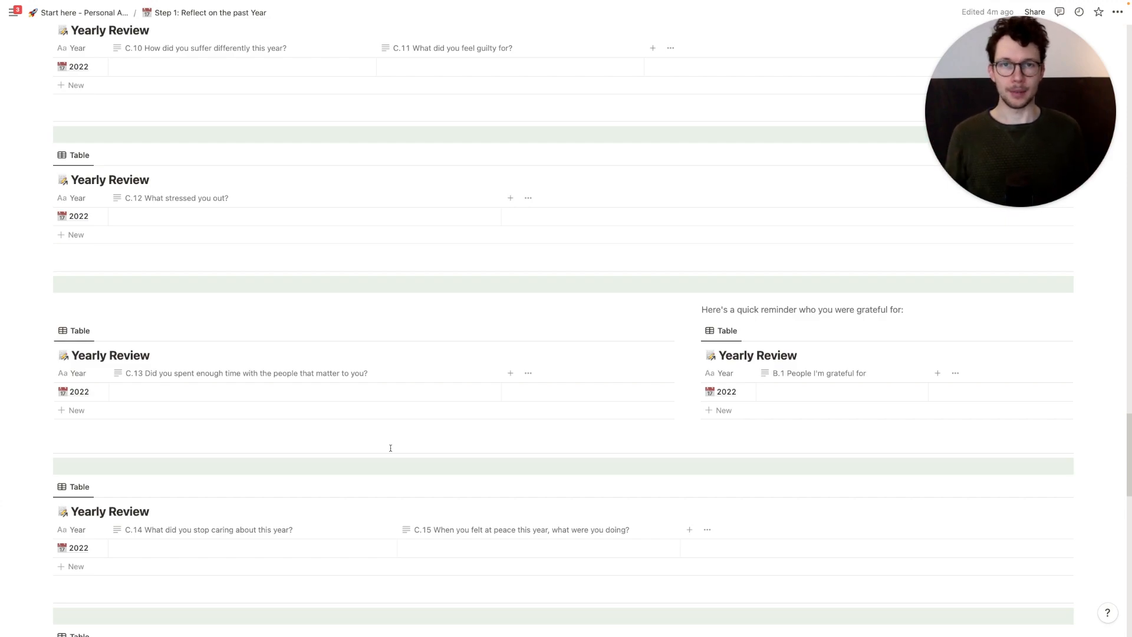
scroll("down", 3)
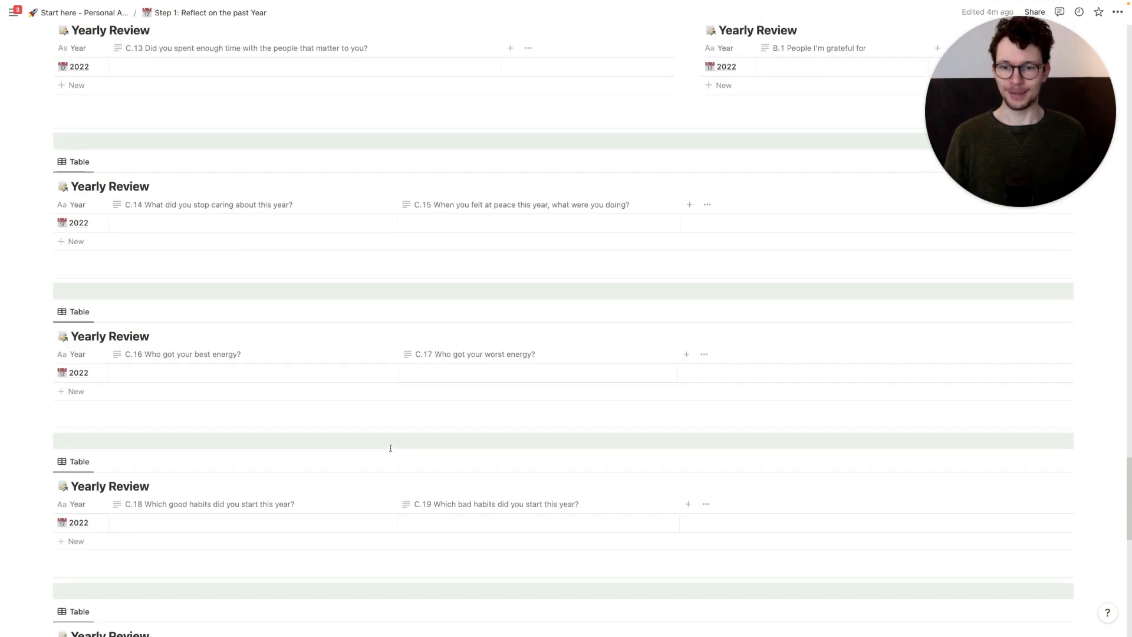
scroll("down", 3)
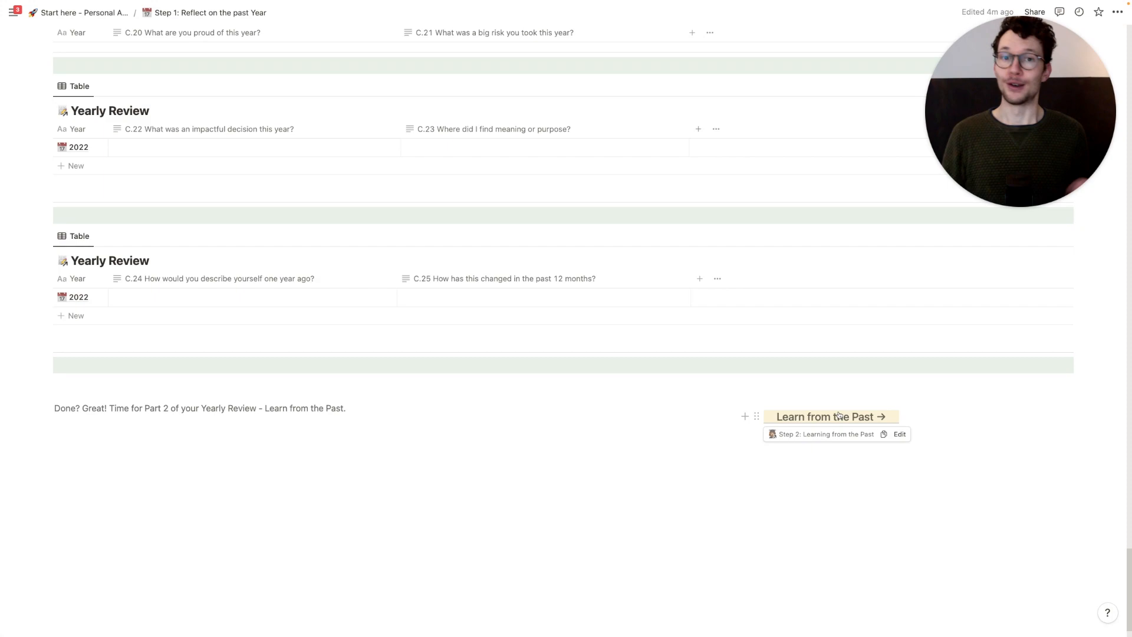
left_click(832, 416)
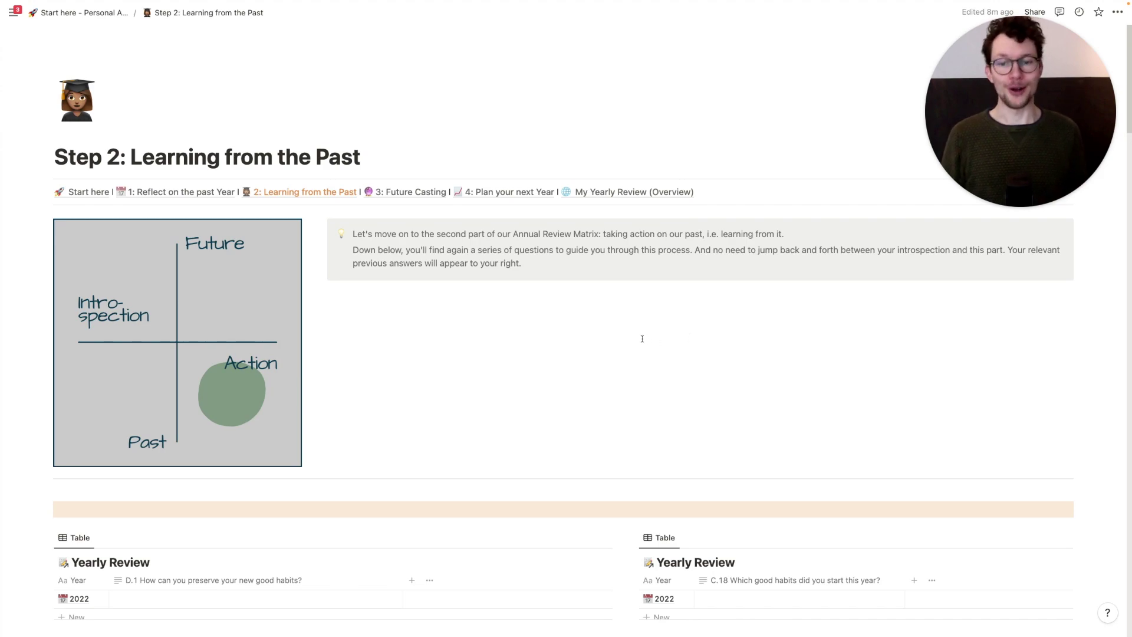
scroll("down", 3)
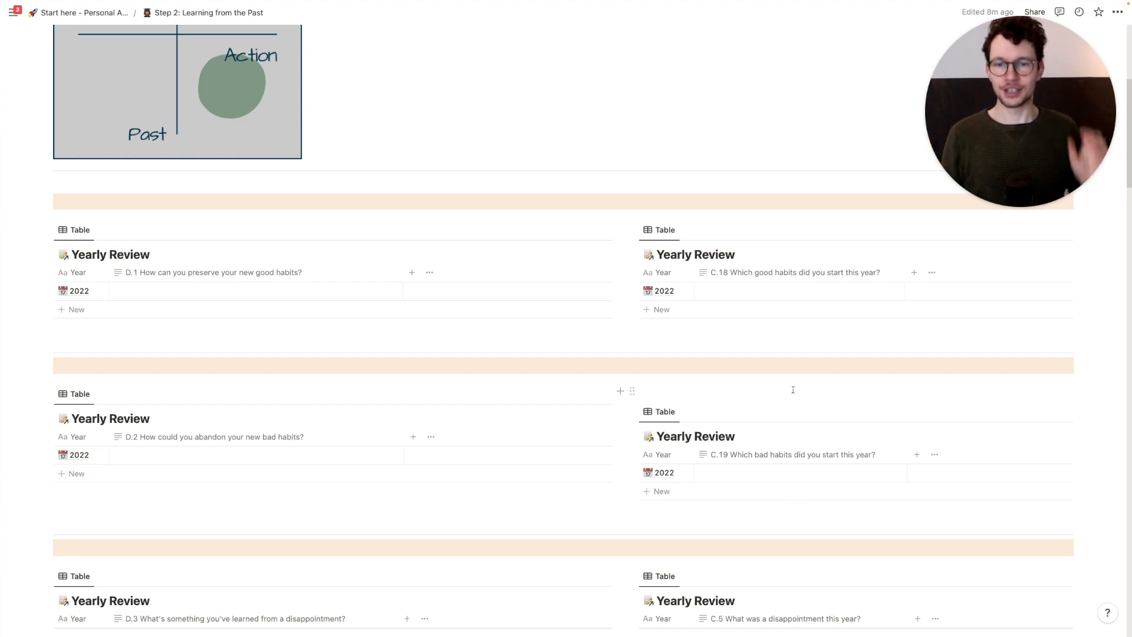
scroll("down", 3)
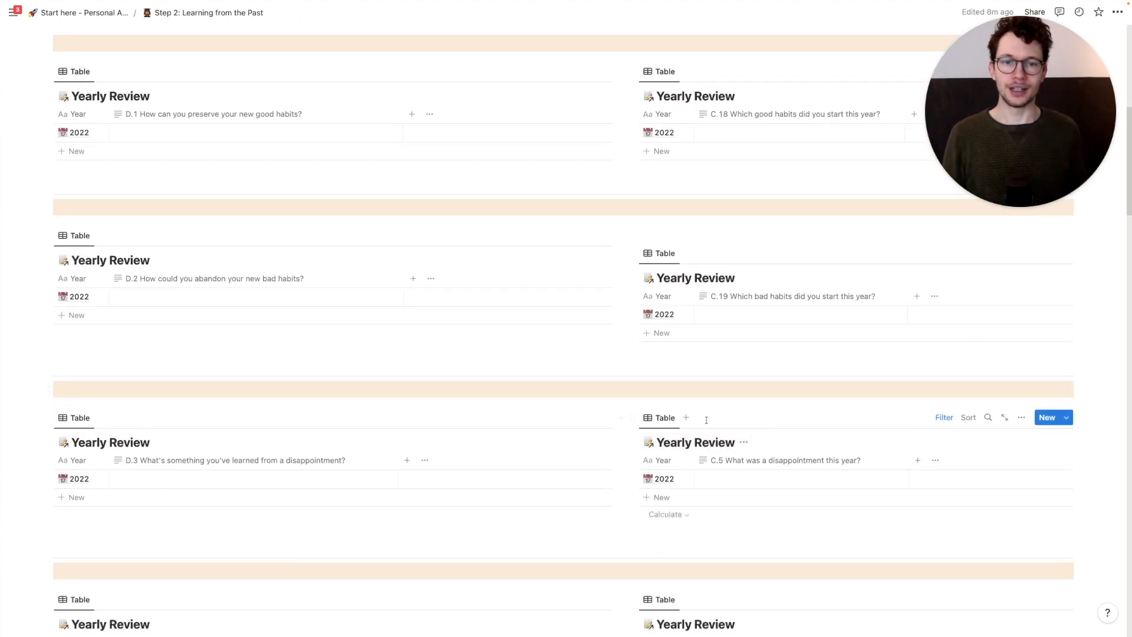
mouse_move(693, 387)
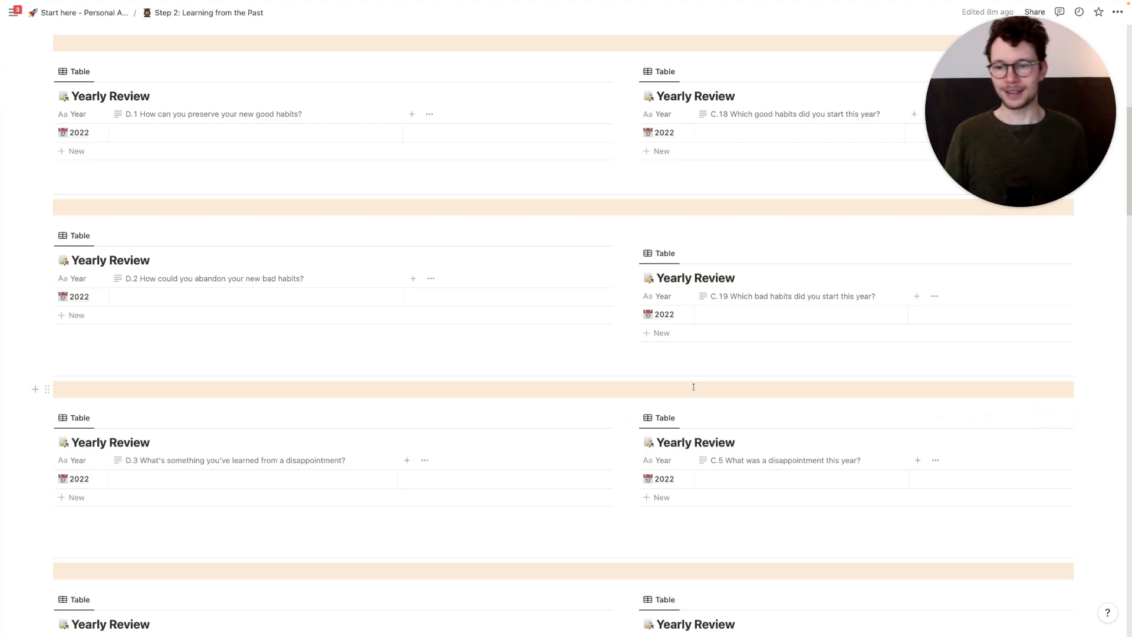
scroll("down", 3)
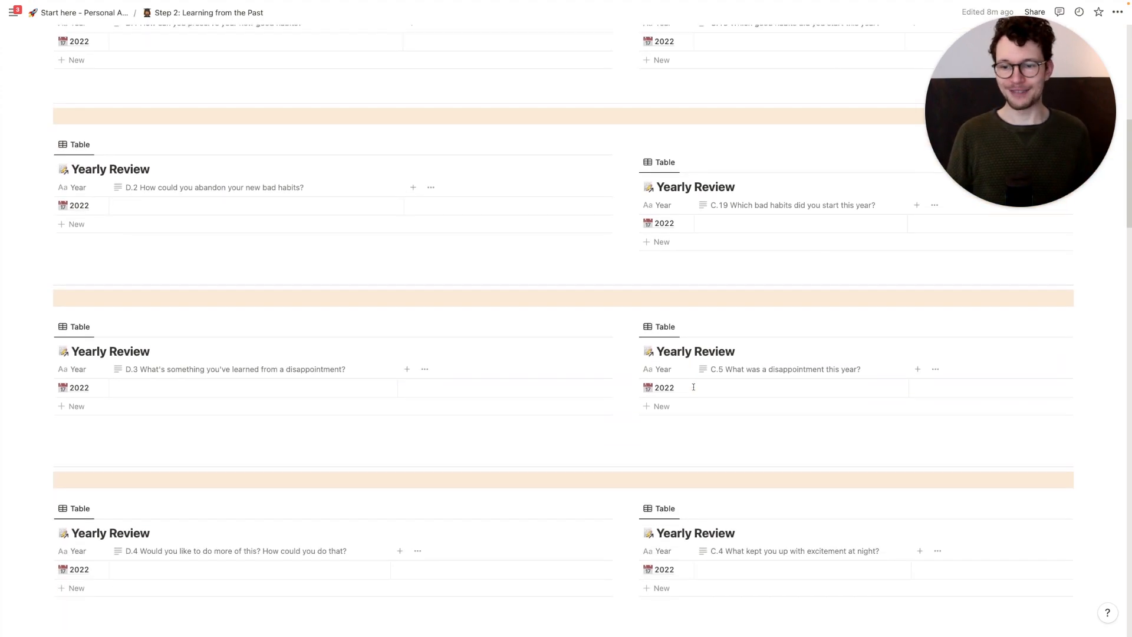
scroll("down", 3)
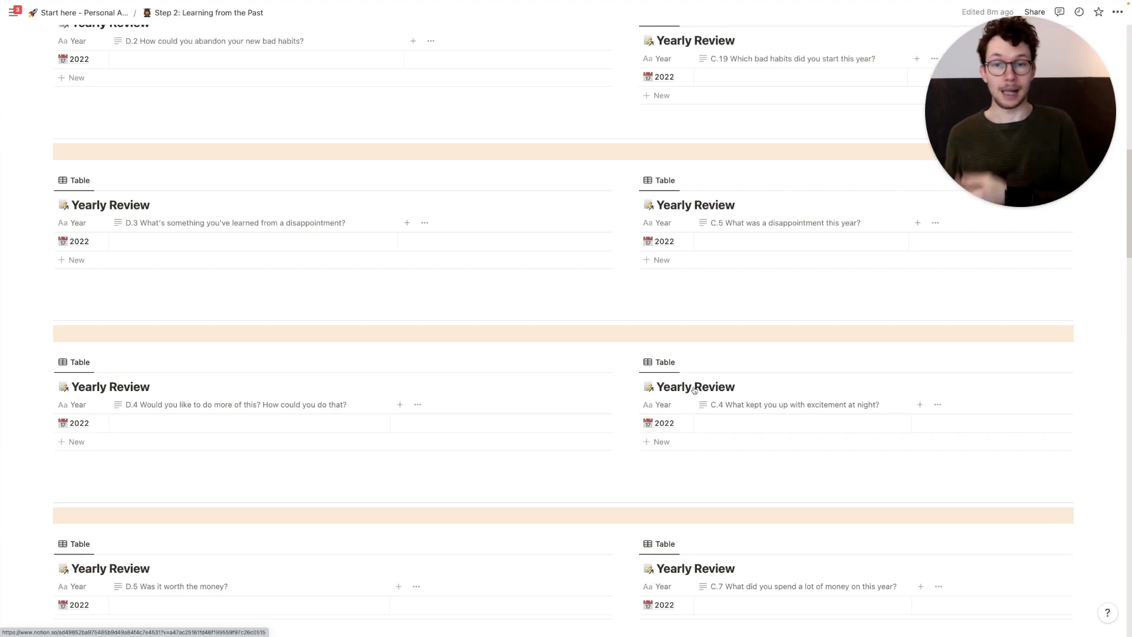
scroll("down", 3)
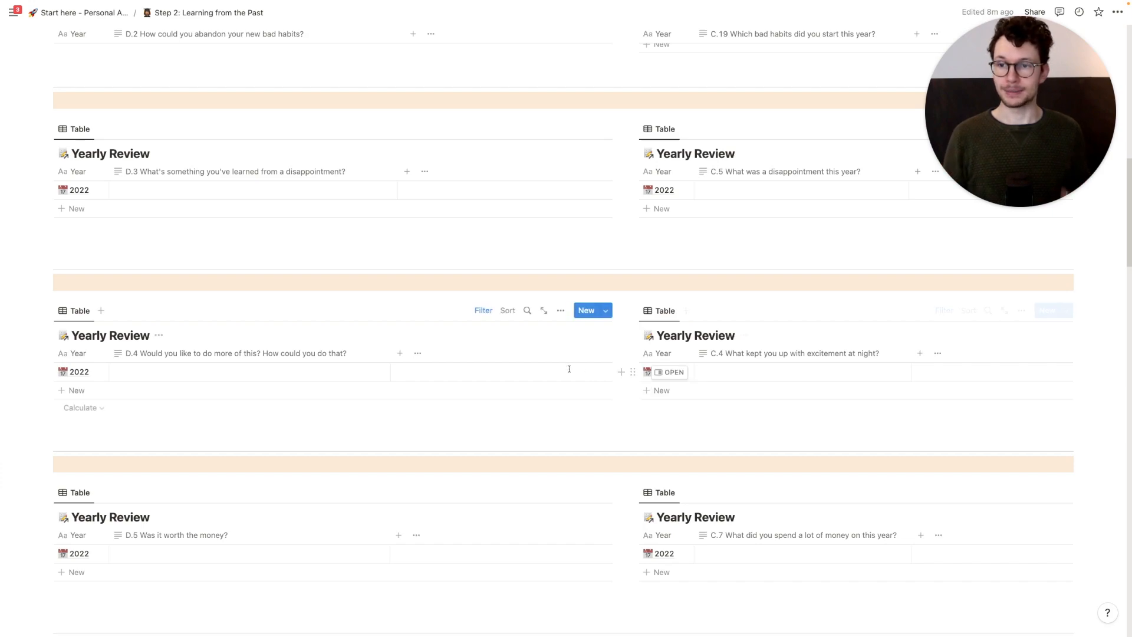
scroll("down", 3)
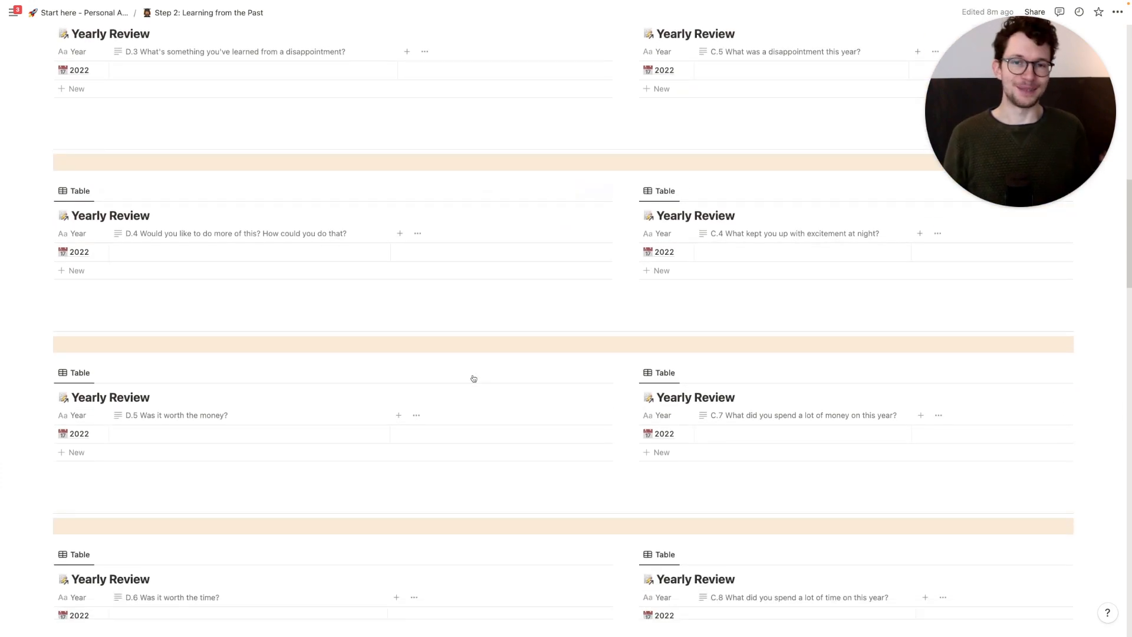
scroll("down", 3)
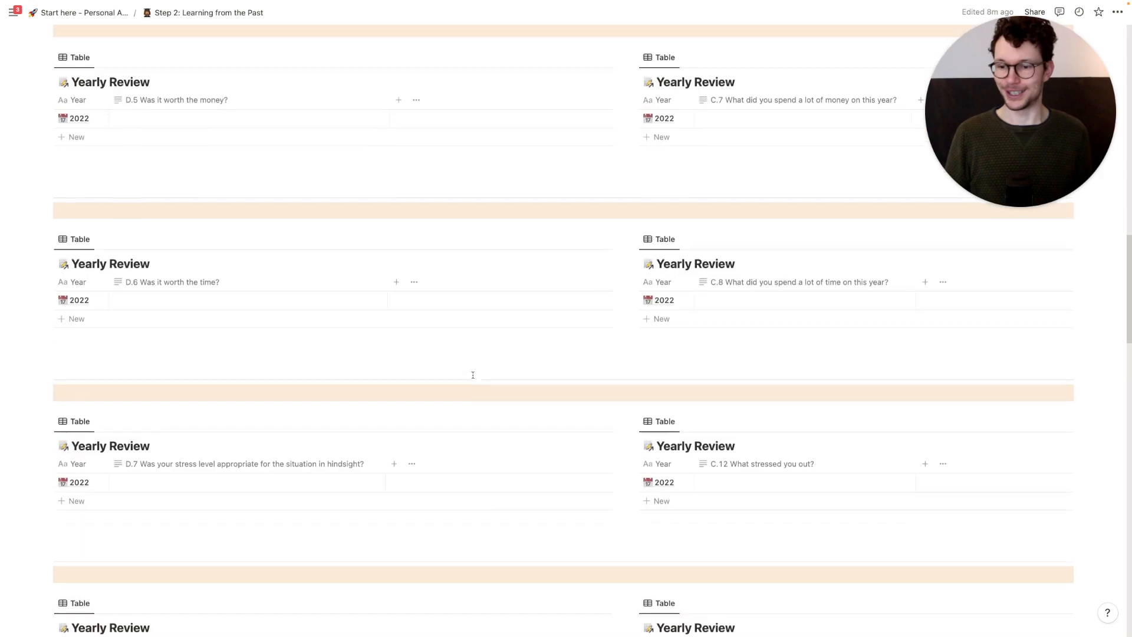
scroll("down", 3)
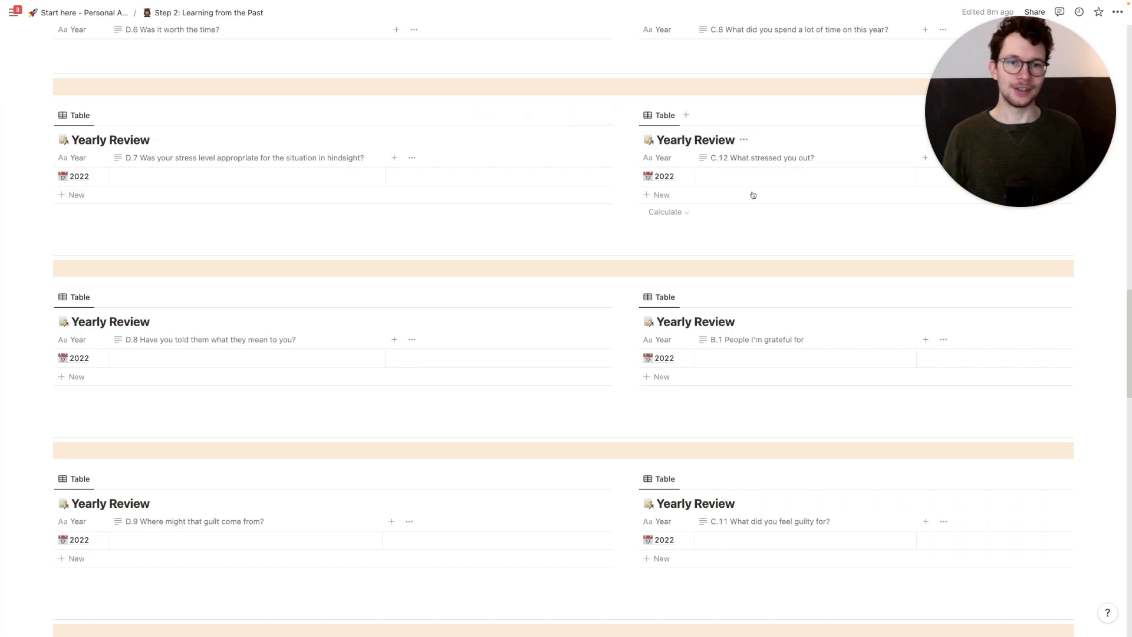
scroll("down", 3)
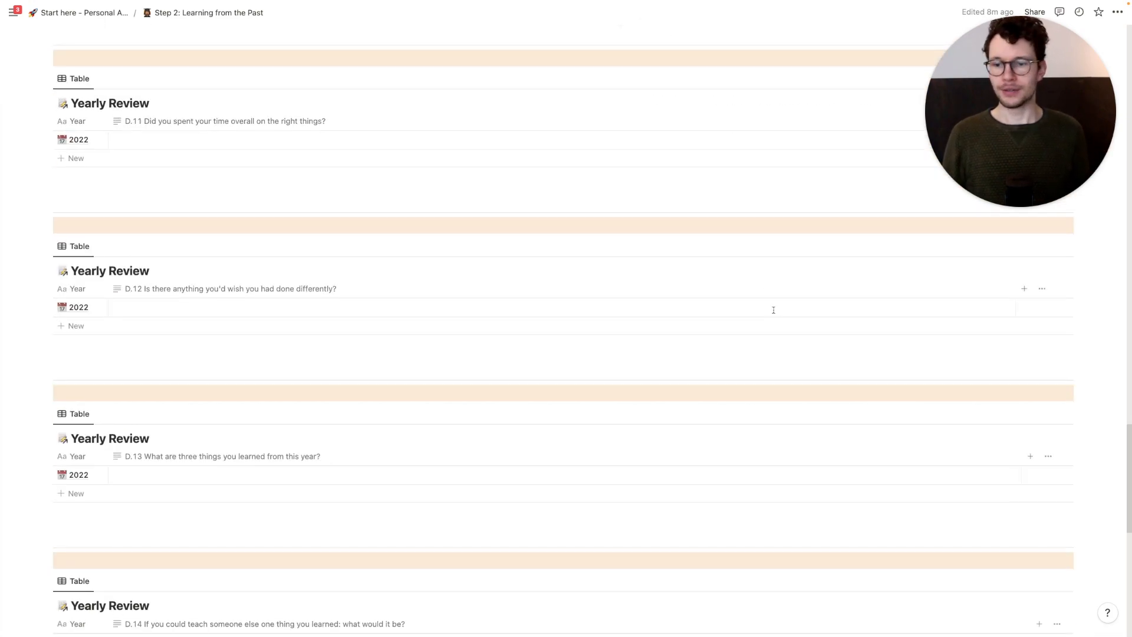
scroll("down", 3)
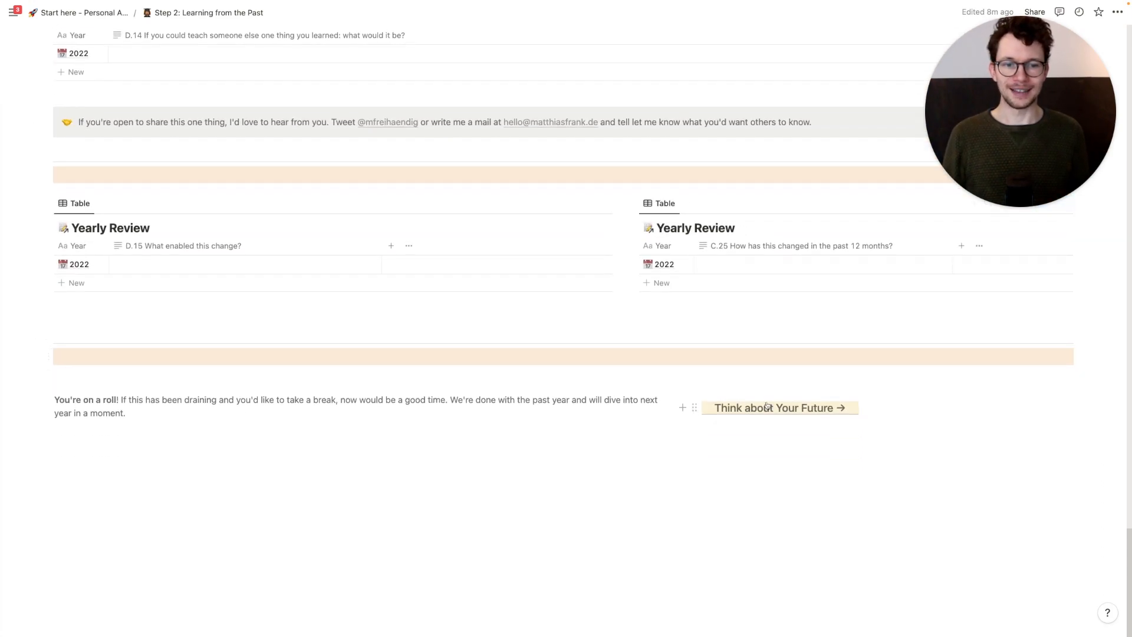
Open Step 3: Future Casting and scroll down to the letter-to-myself template button
left_click(773, 408)
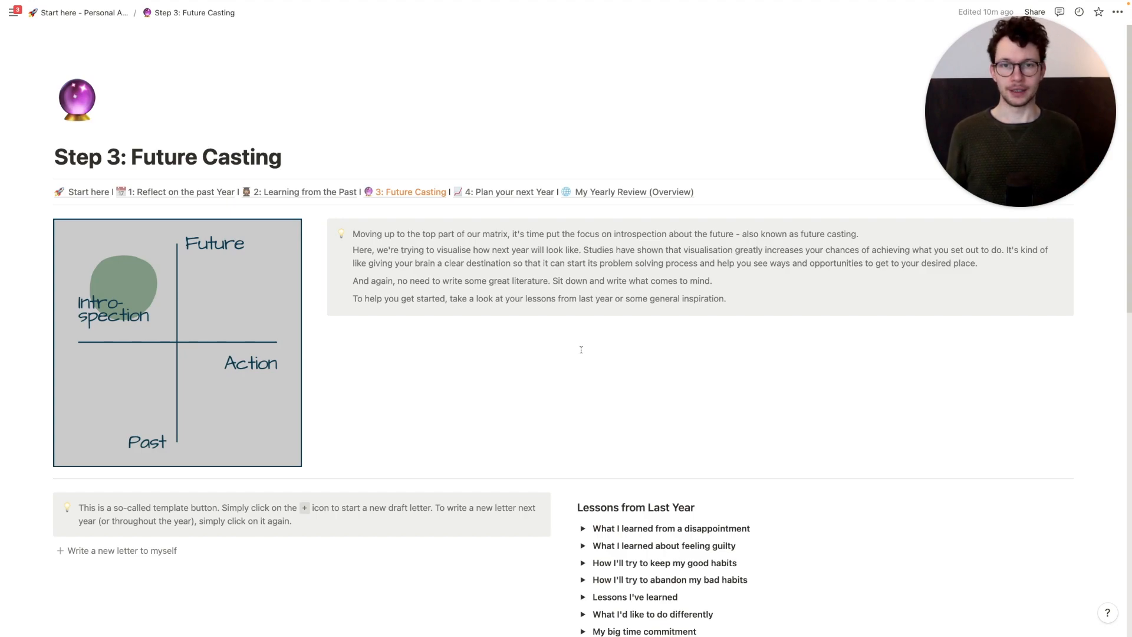
scroll("down", 3)
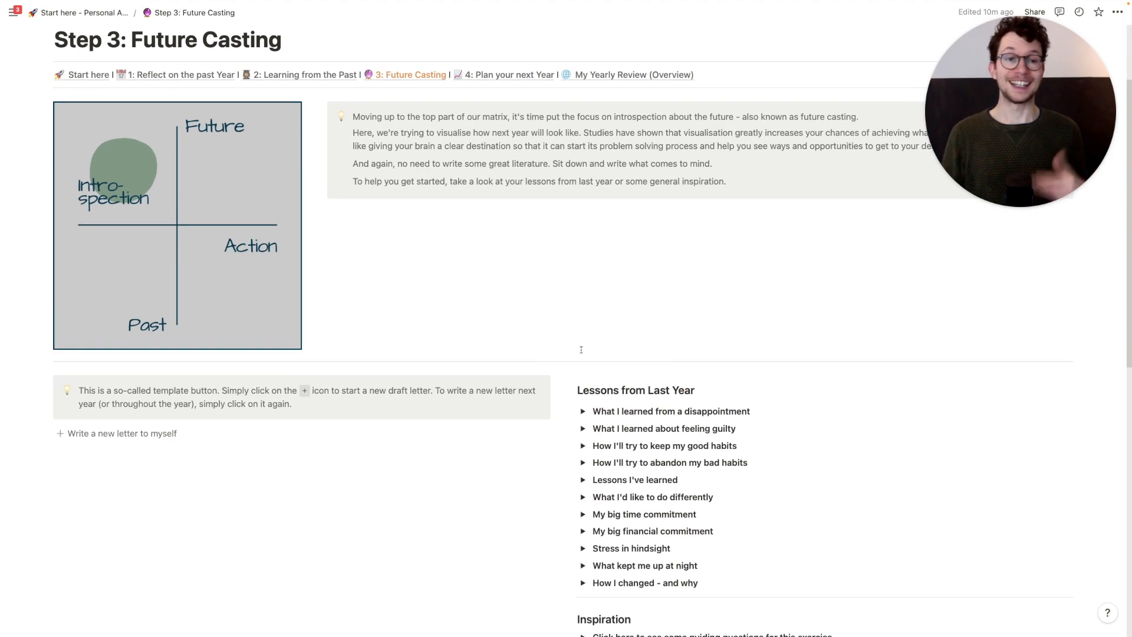
scroll("down", 3)
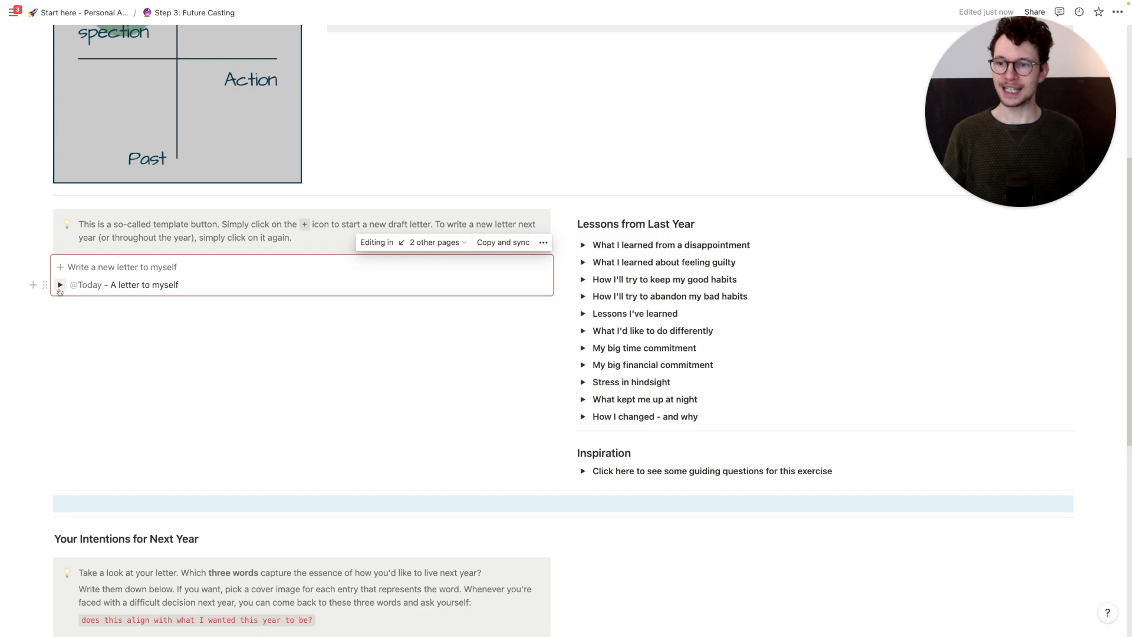
Expand the letter, put 'Matthias' in the greeting, and select the 202X year placeholder
left_click(59, 284)
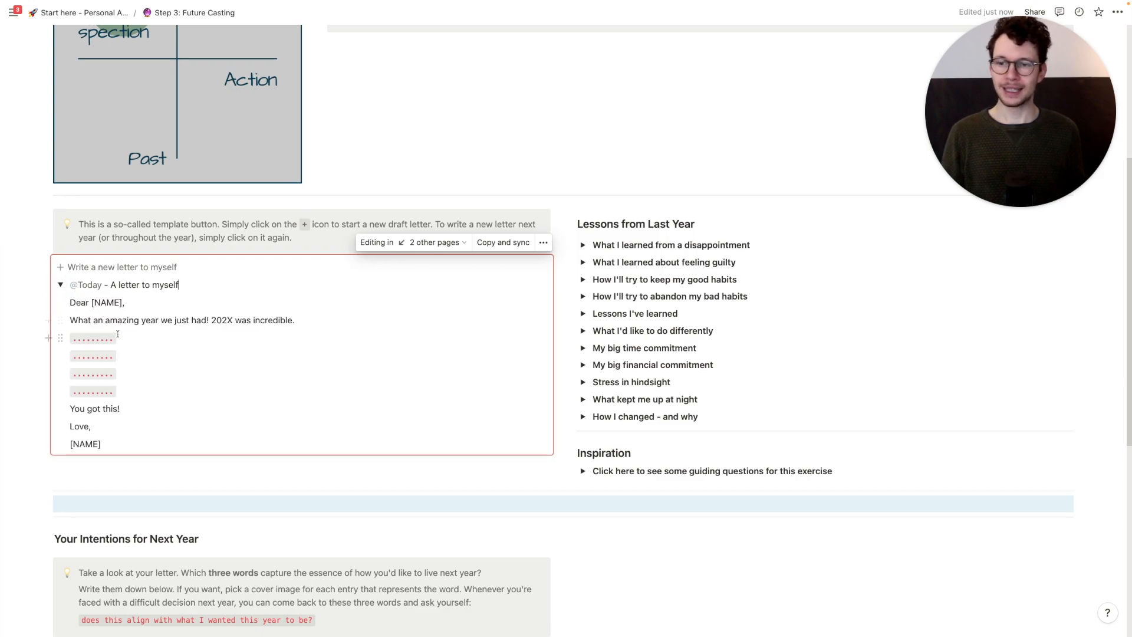
double_click(97, 302)
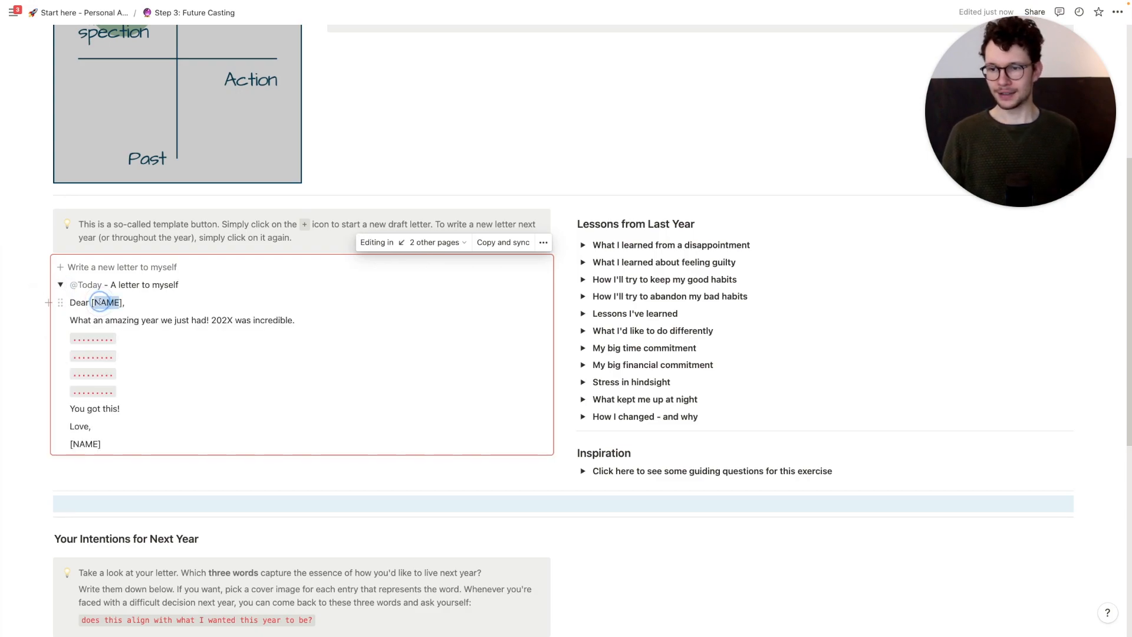
type("Matthias")
left_click(182, 320)
type("3")
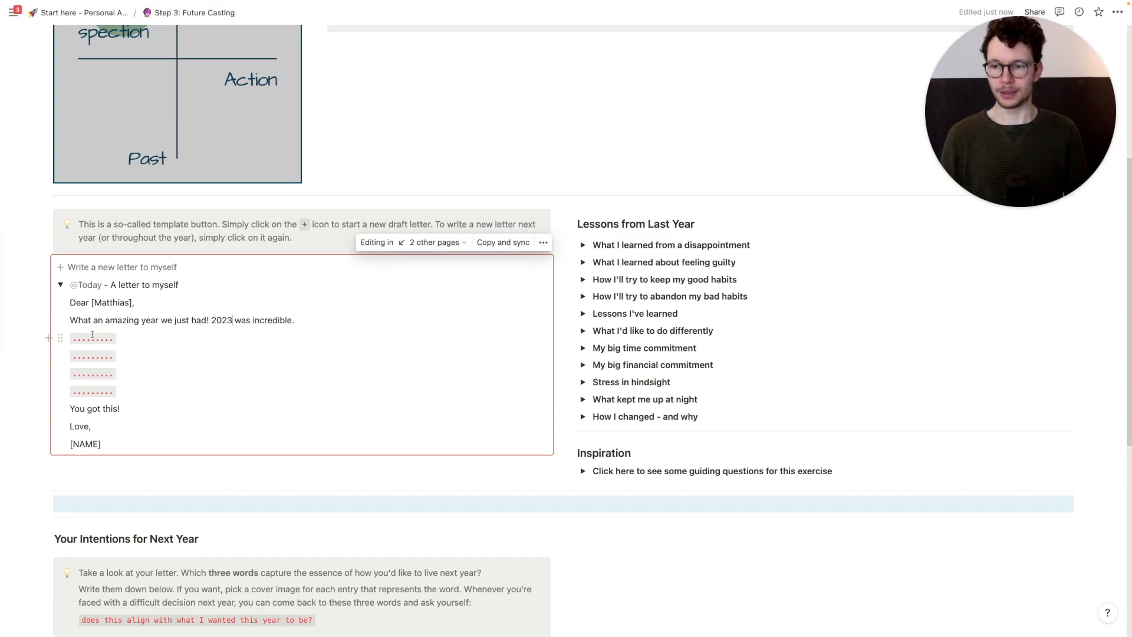
left_click_drag(71, 337, 116, 390)
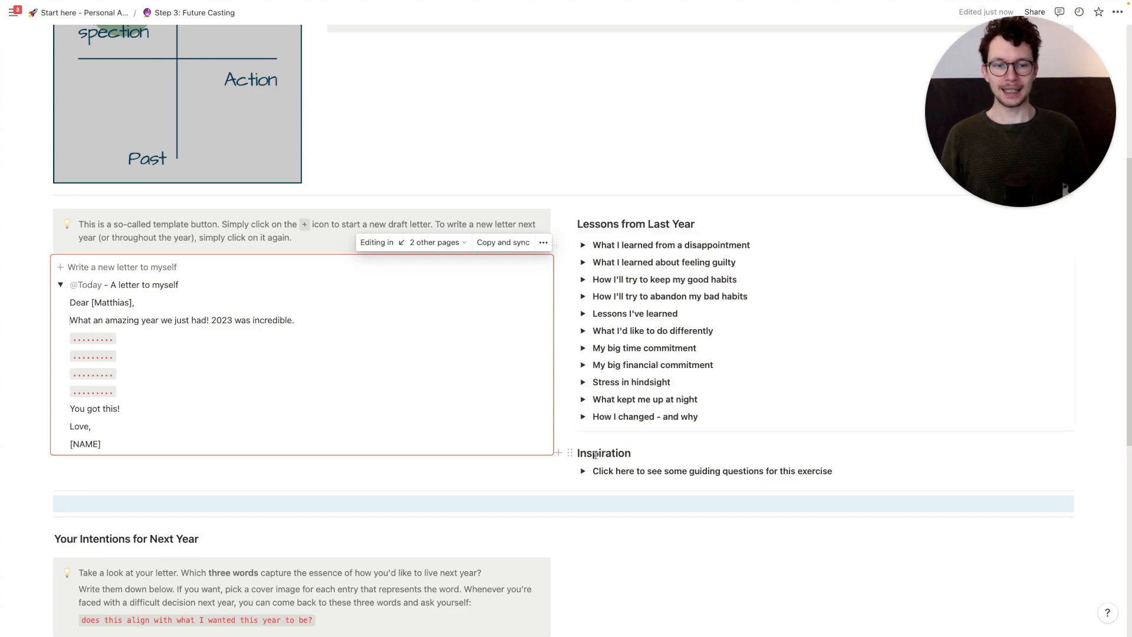
Expand the Inspiration guiding questions, select the first one, and scroll to the My Intentions gallery
left_click(583, 471)
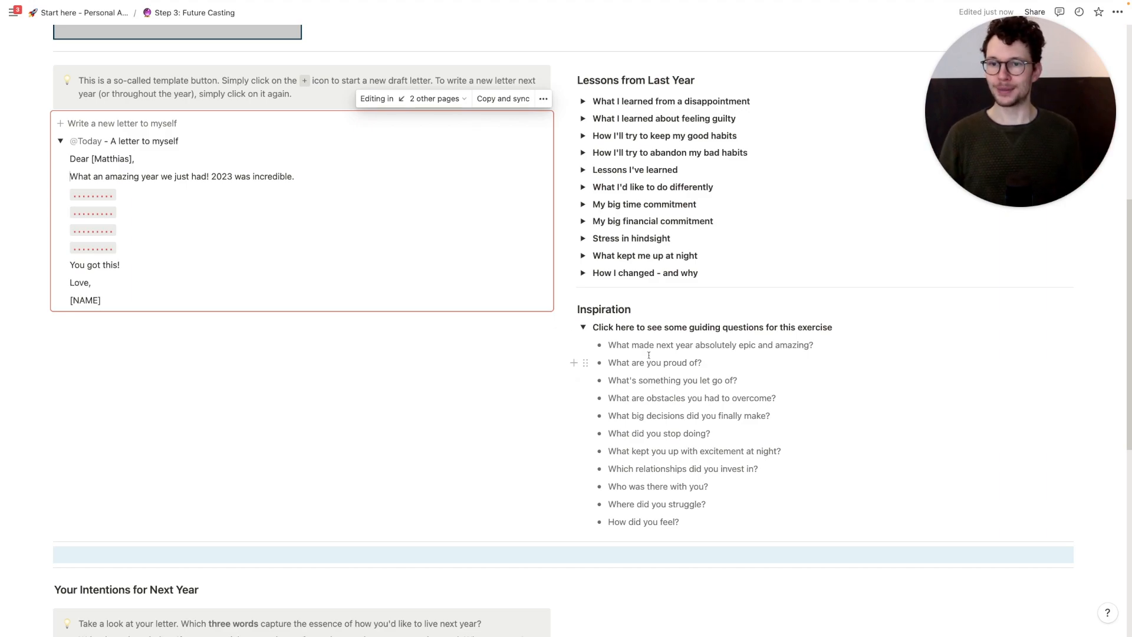
double_click(647, 345)
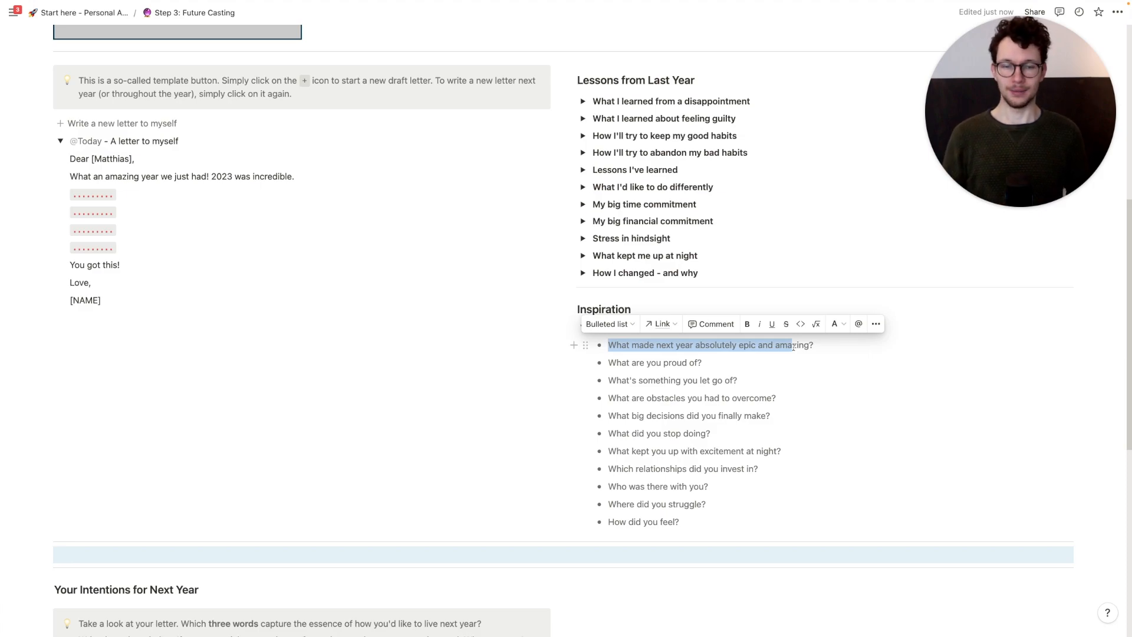
scroll("down", 3)
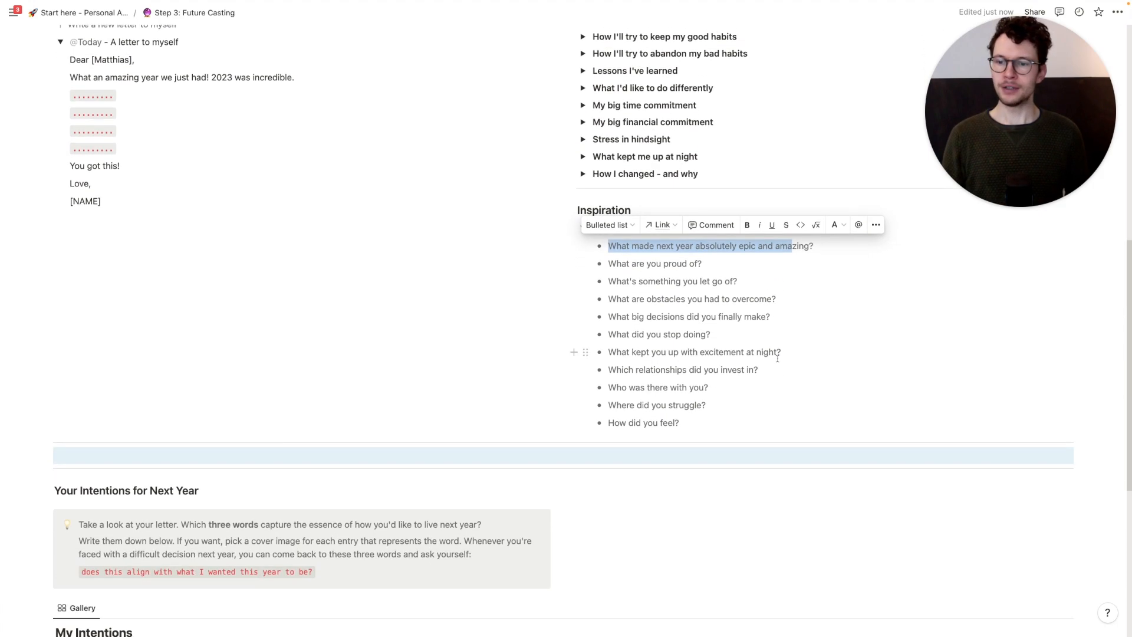
scroll("down", 3)
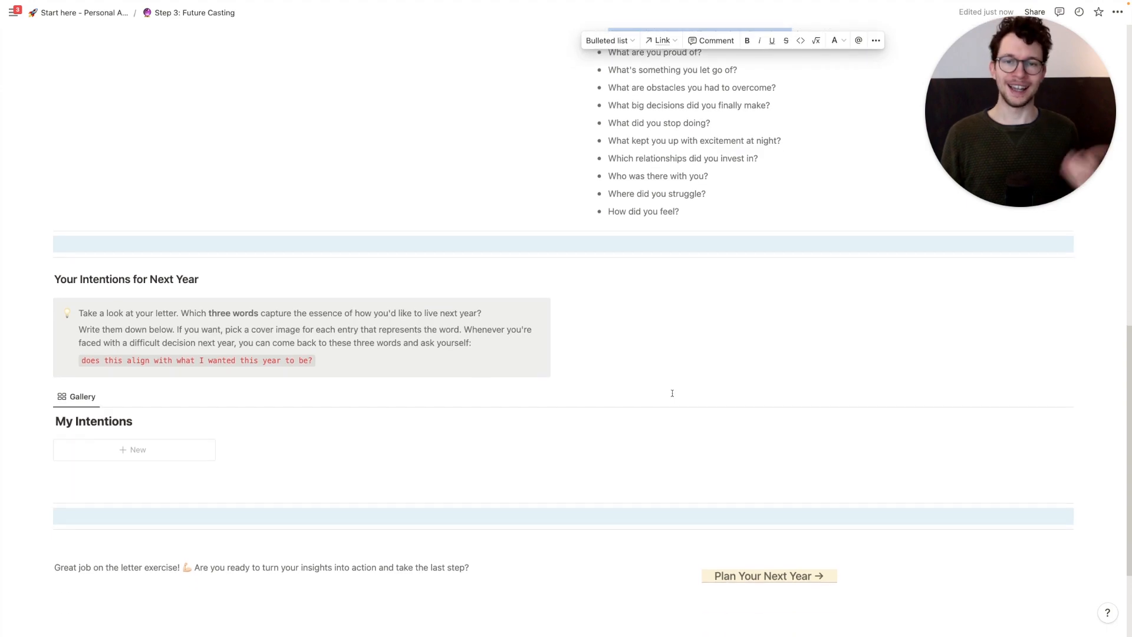
scroll("down", 3)
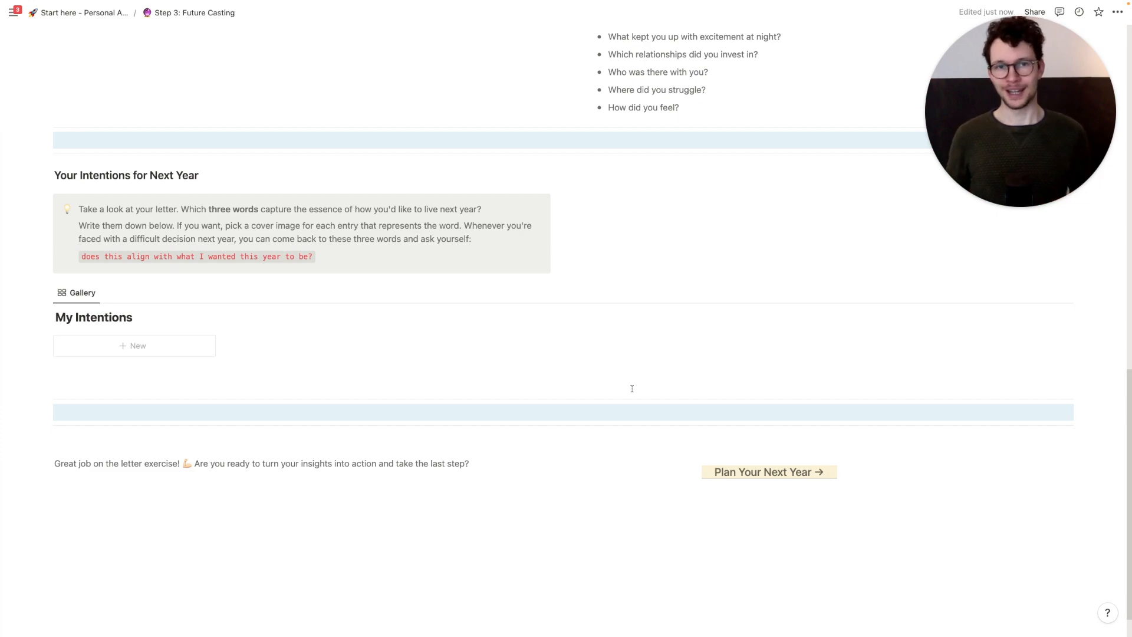
mouse_move(769, 480)
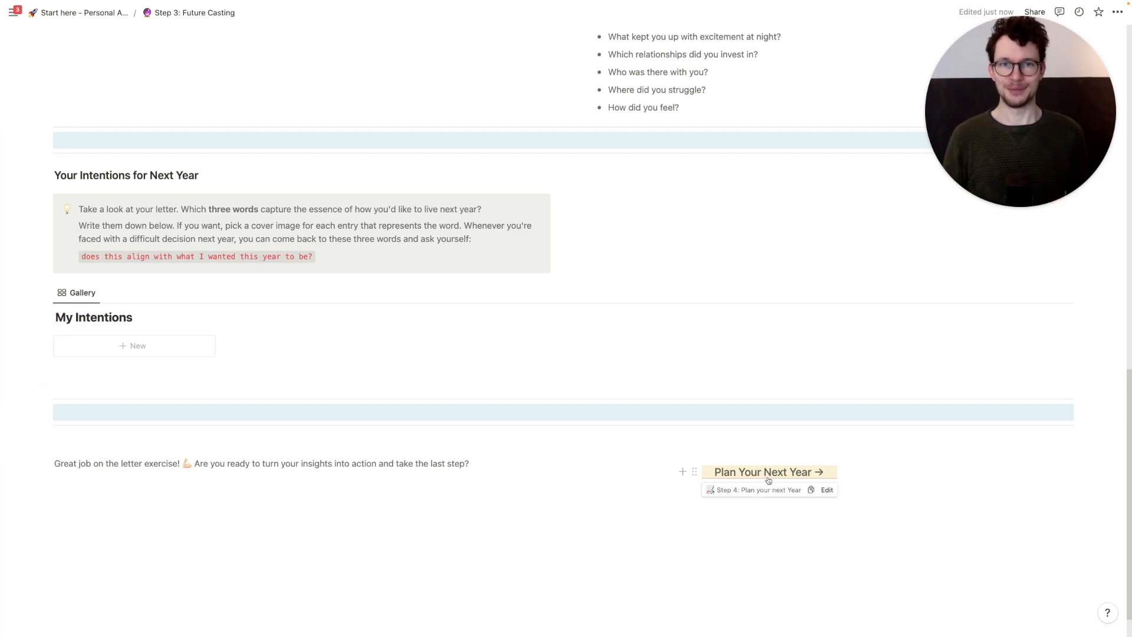
Open Step 4: Plan your next Year and scroll to My 3 goals for 2023
left_click(763, 472)
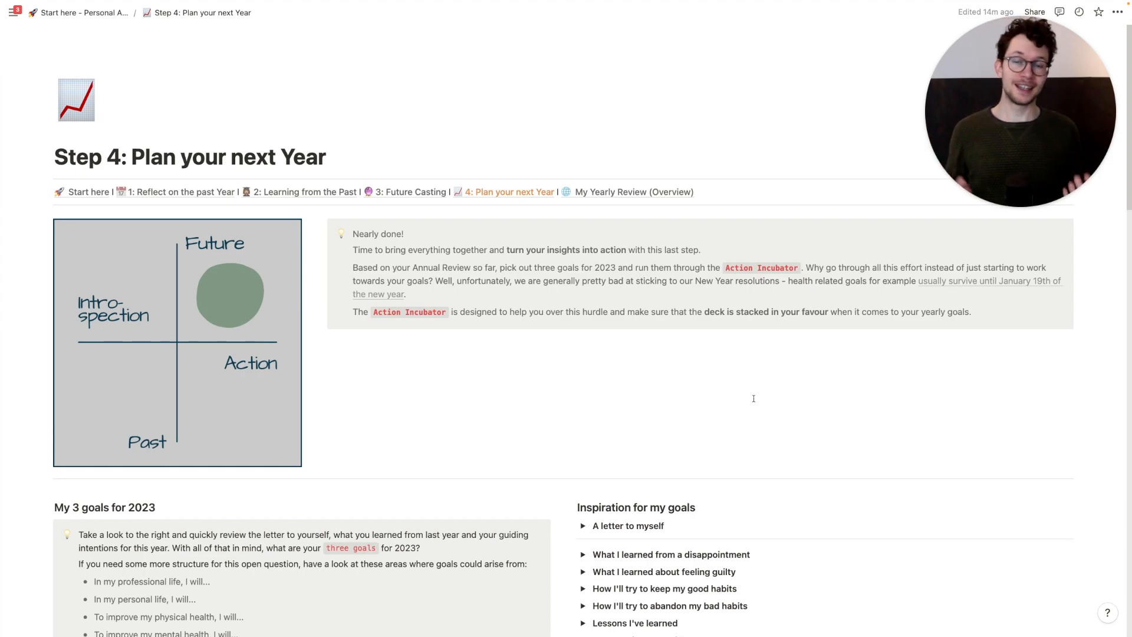
scroll("down", 3)
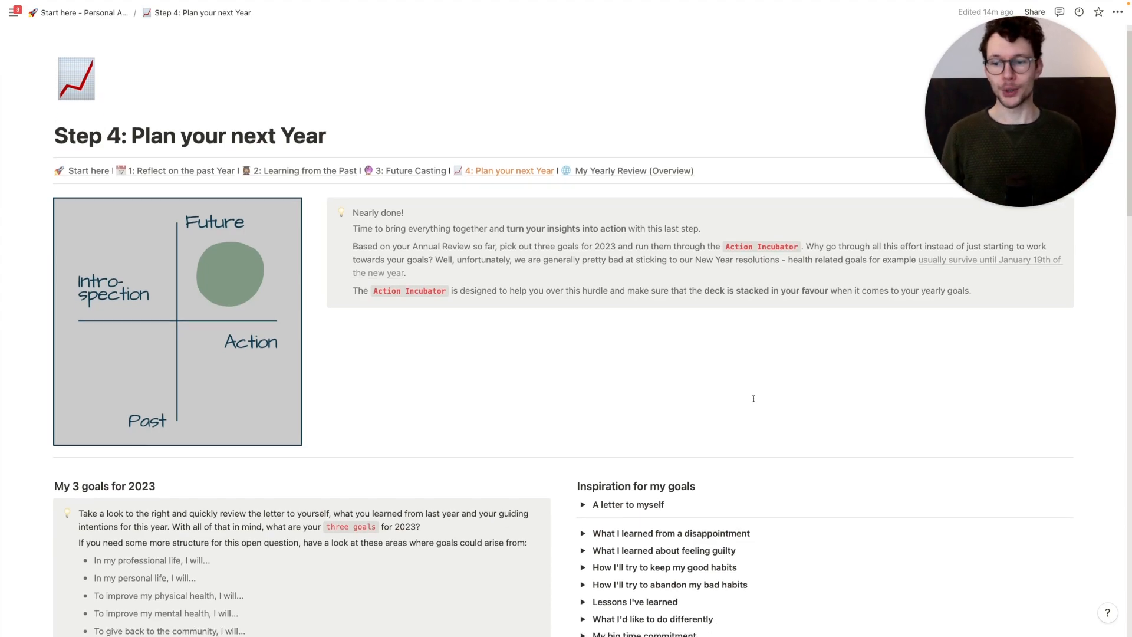
scroll("down", 3)
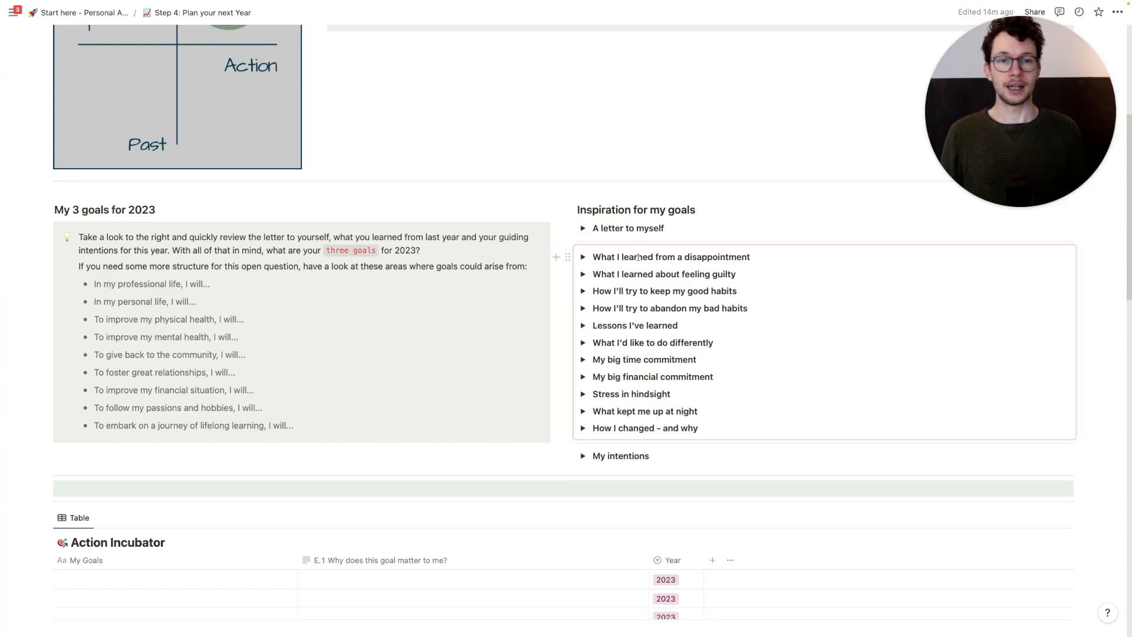
mouse_move(590, 464)
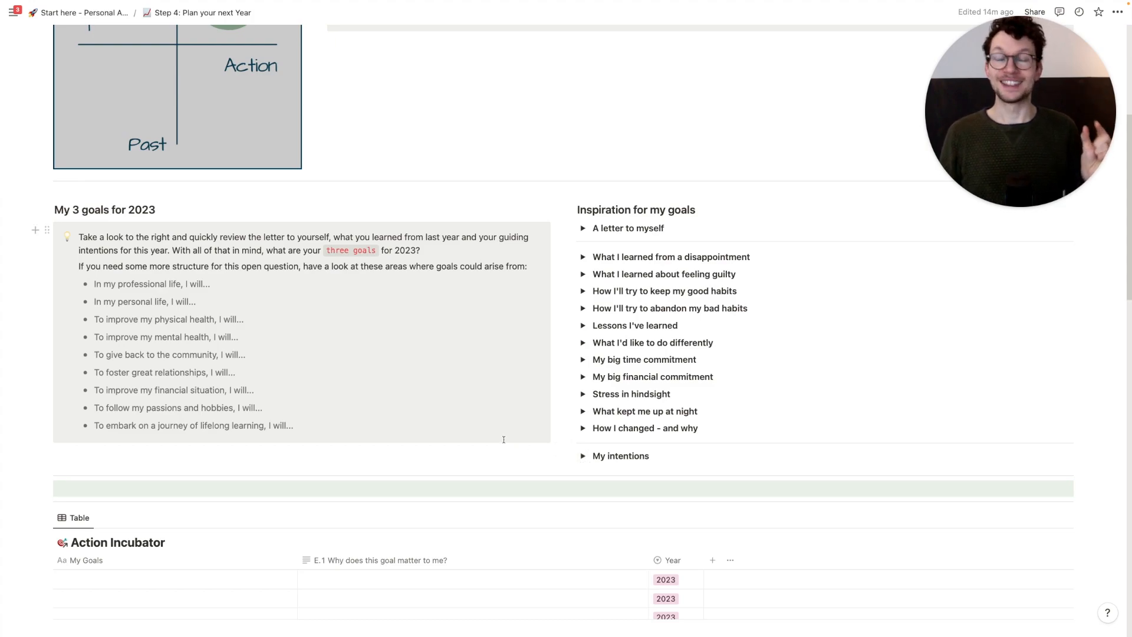
scroll("down", 3)
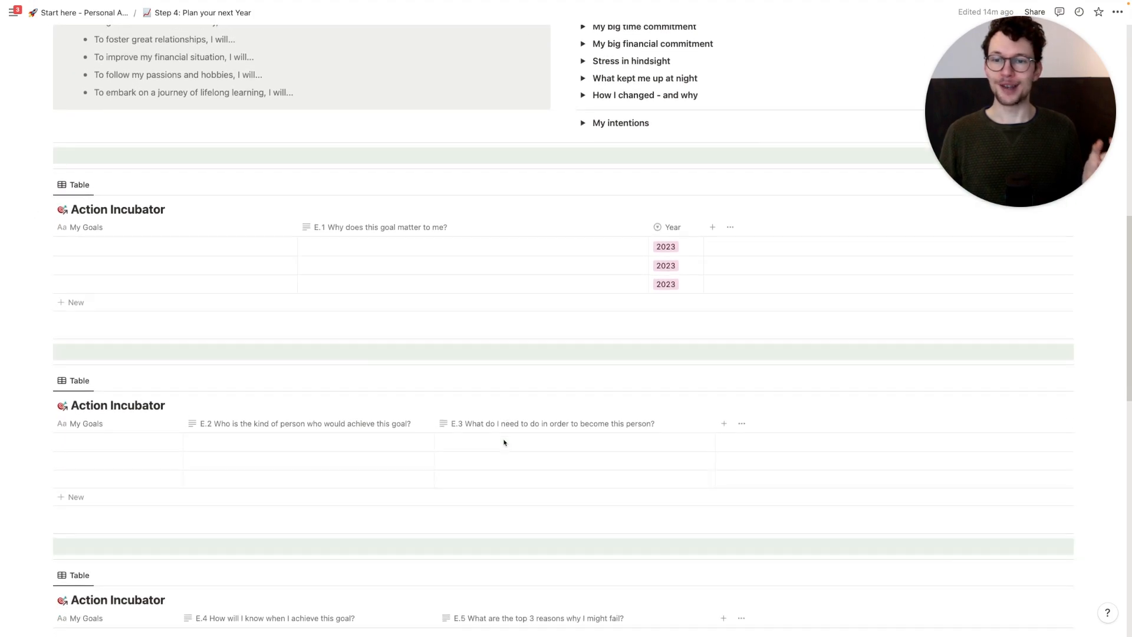
scroll("down", 3)
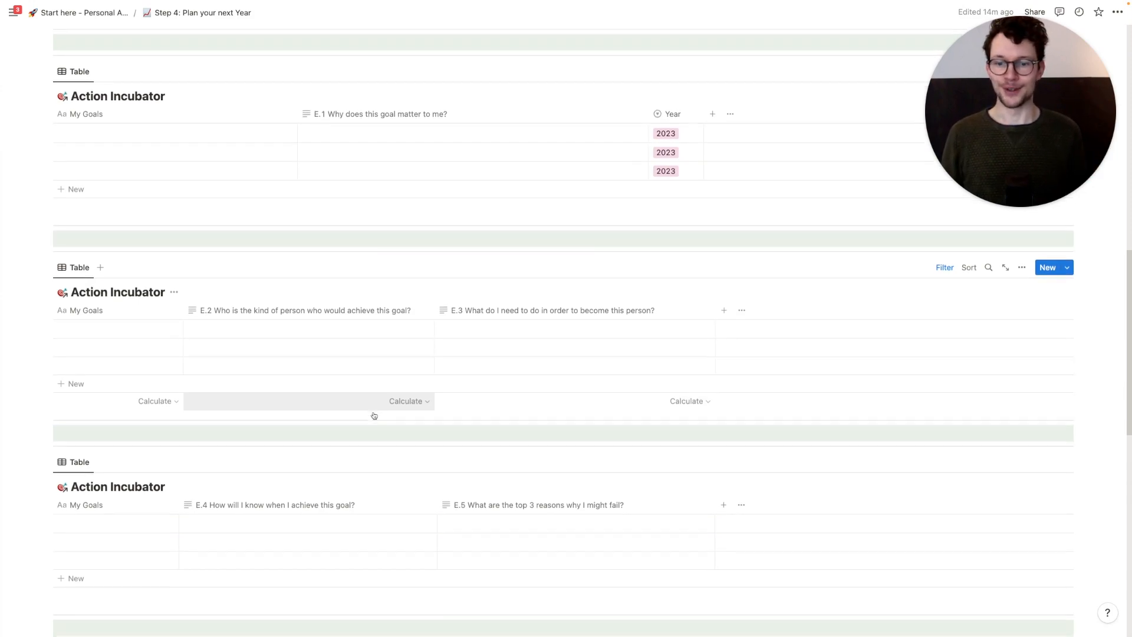
scroll("down", 3)
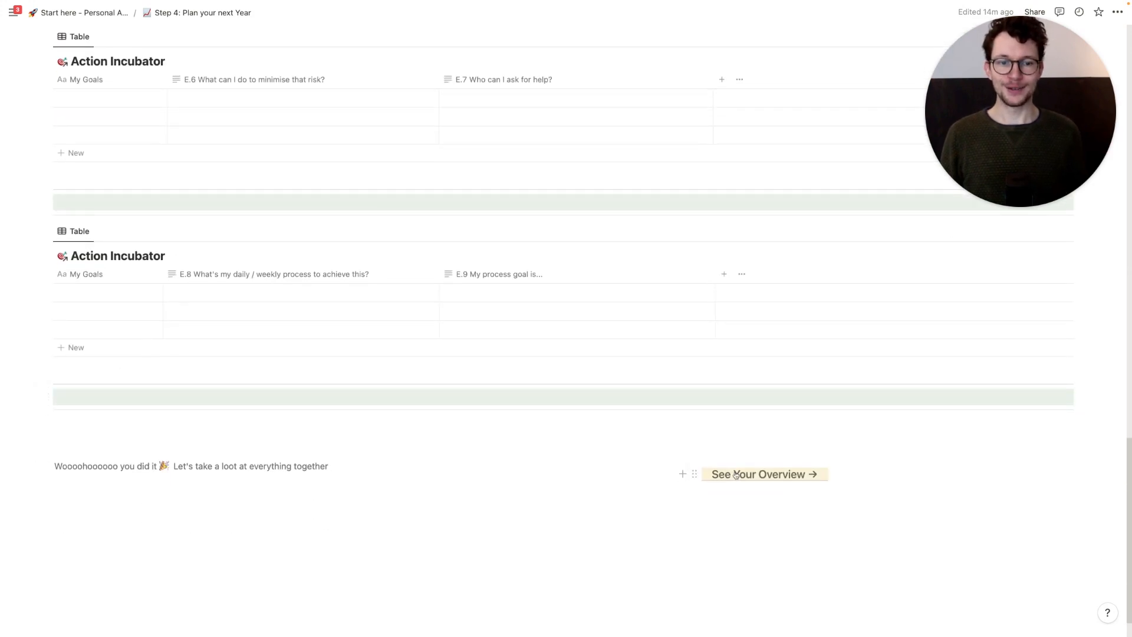
Open the My Yearly Review overview and scroll through goals, intentions and the letter
left_click(763, 474)
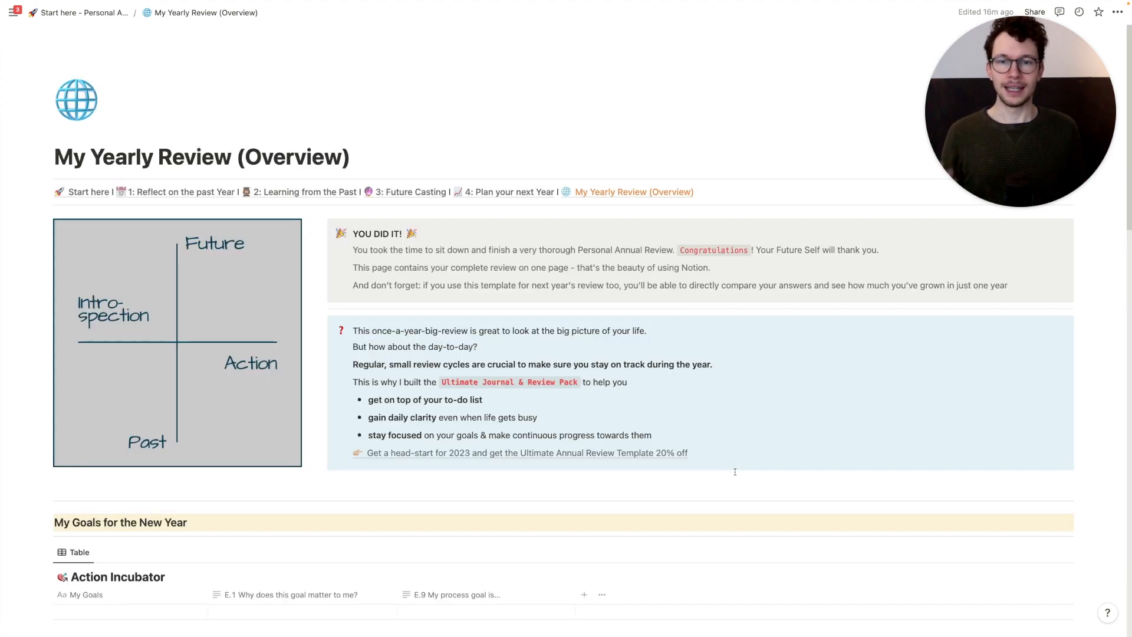
scroll("down", 3)
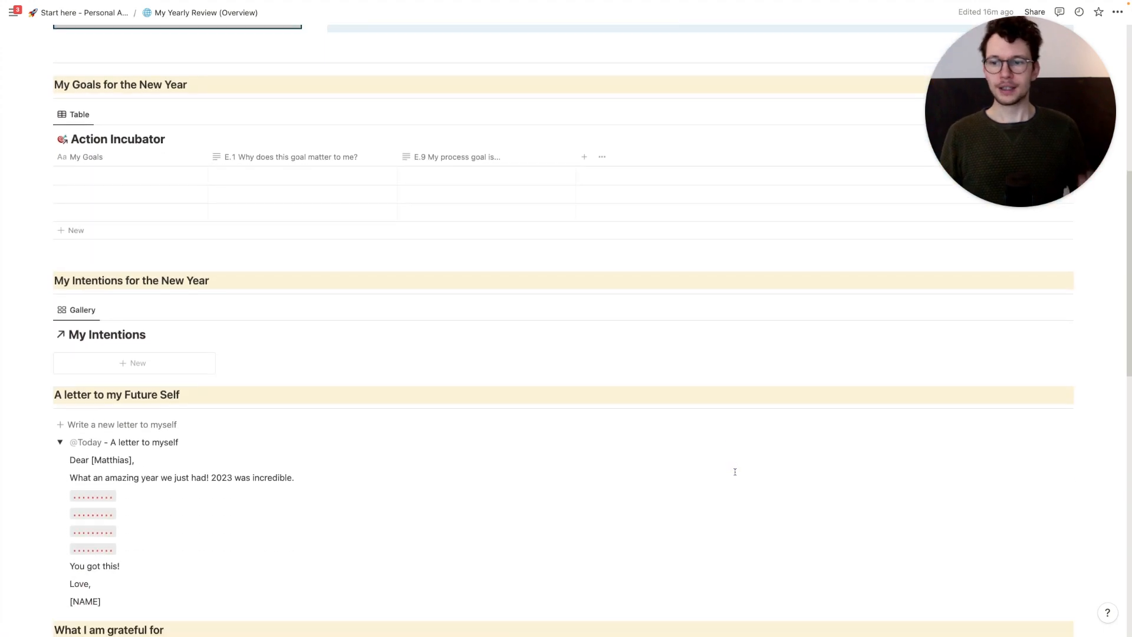